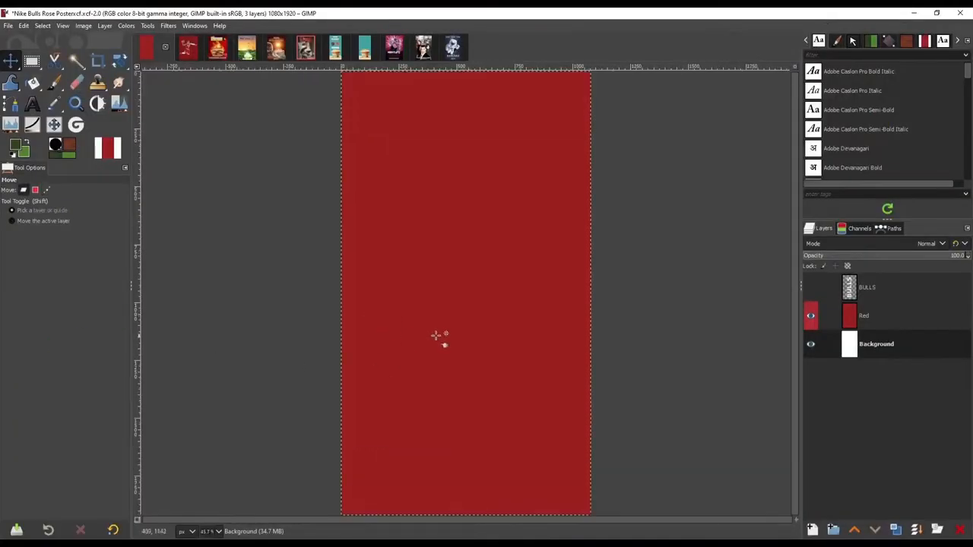
Turn on the BULLS headline, CHICAGO lettering and Bulls logo layers
click(810, 288)
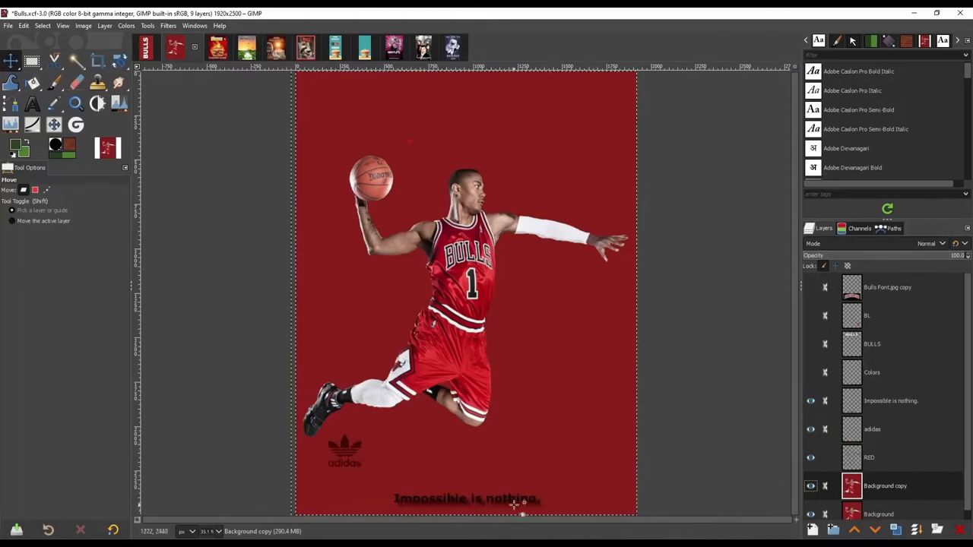
click(810, 372)
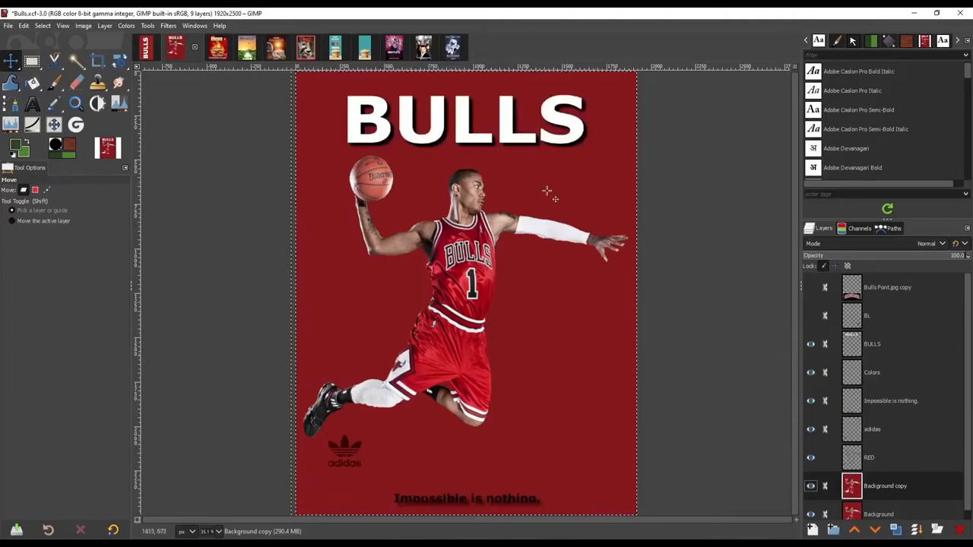
click(811, 315)
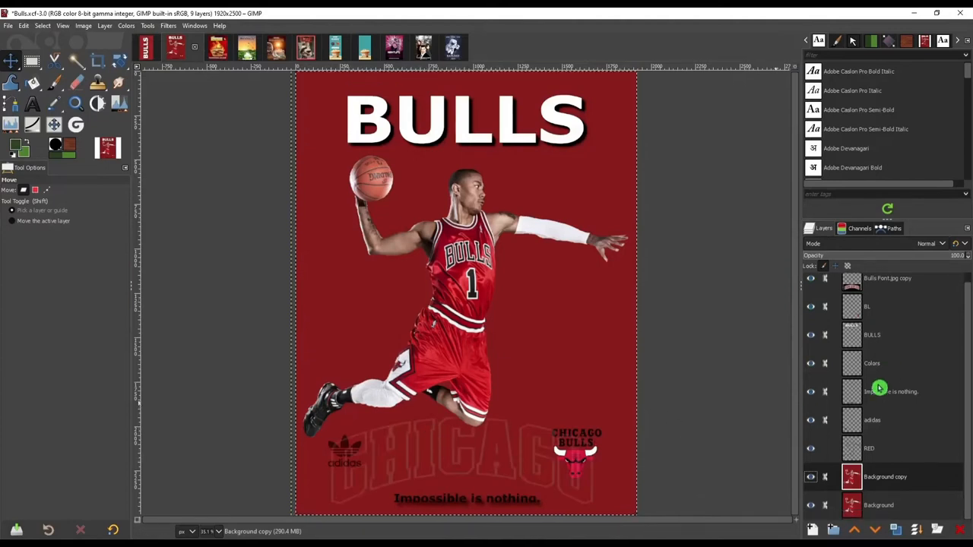
mouse_move(757, 350)
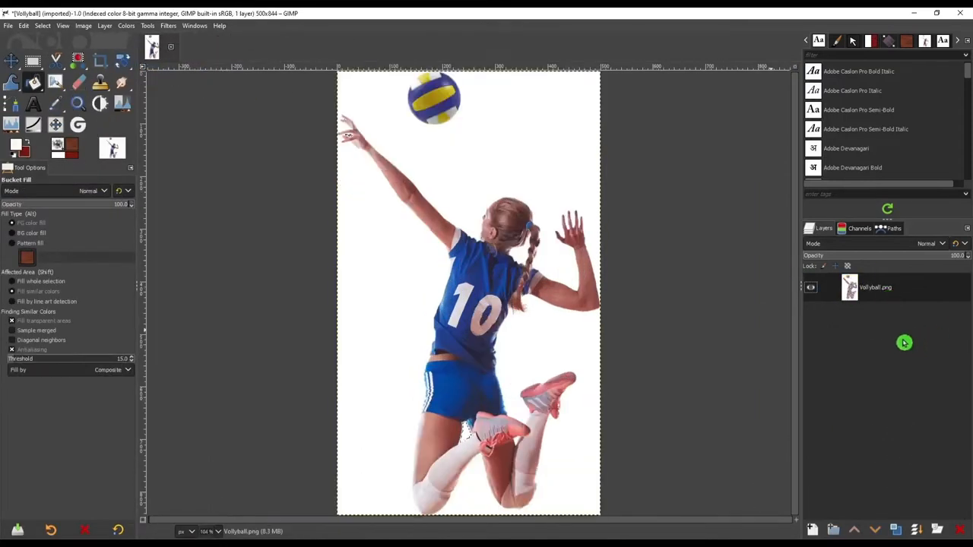
mouse_move(865, 294)
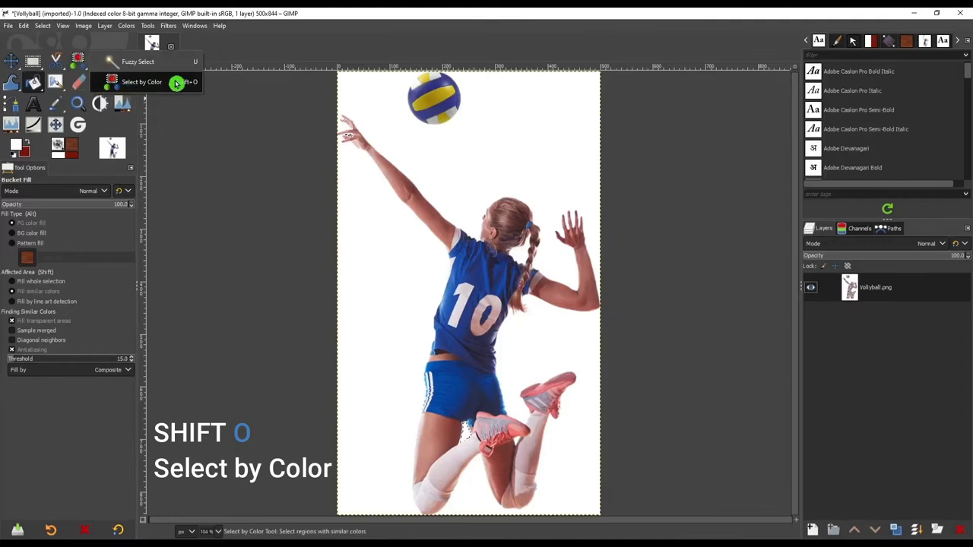
Select the white background by colour and clear it with Edit > Clear
click(140, 82)
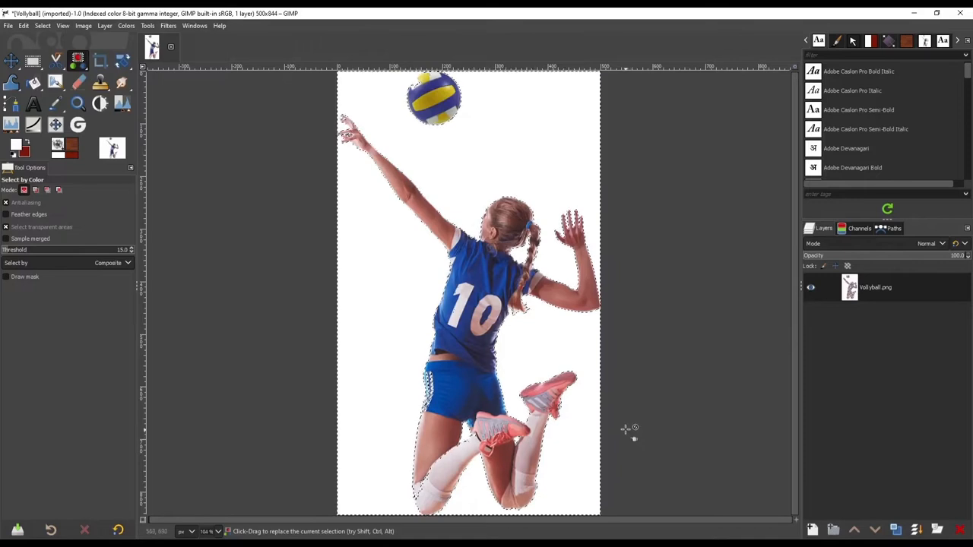
click(33, 29)
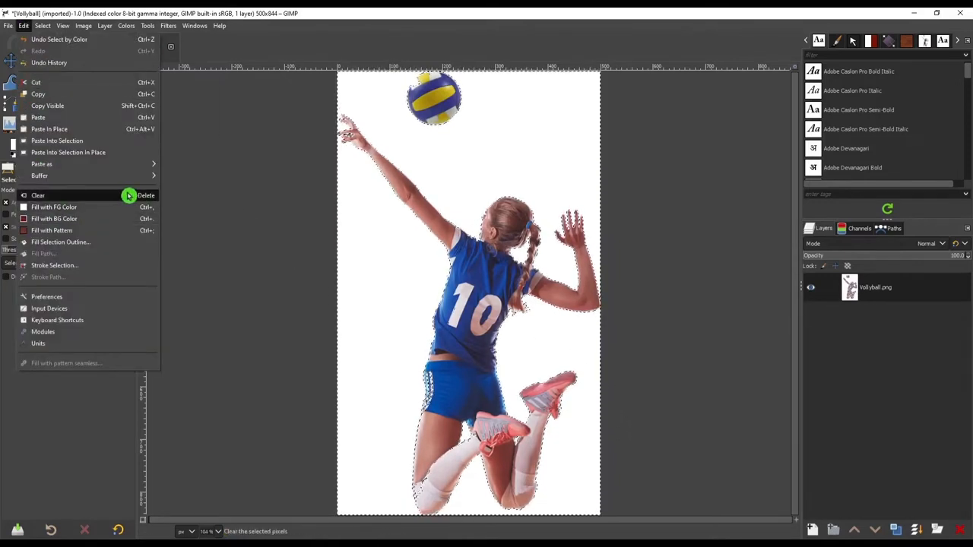
click(36, 196)
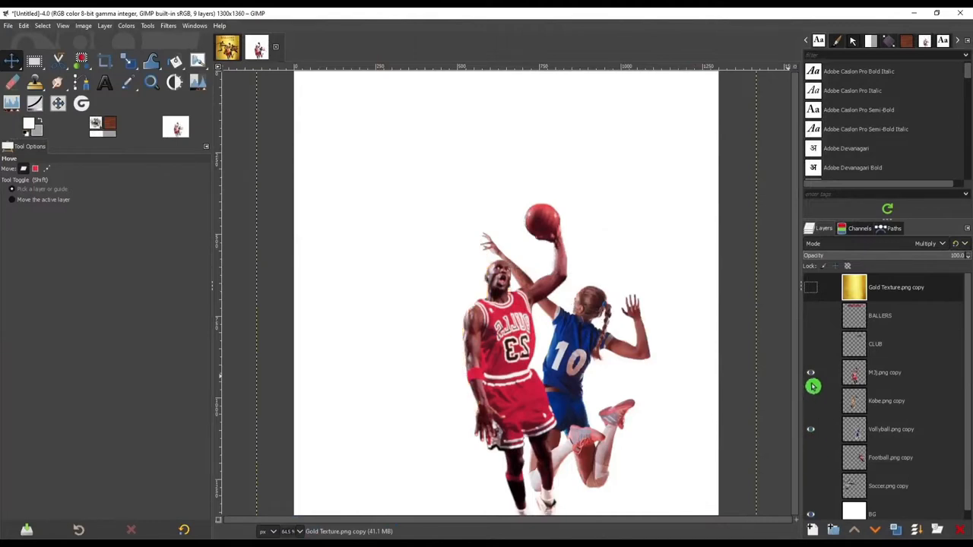
Make the Kobe, football, soccer, BALLERS and CLUB layers visible
click(811, 373)
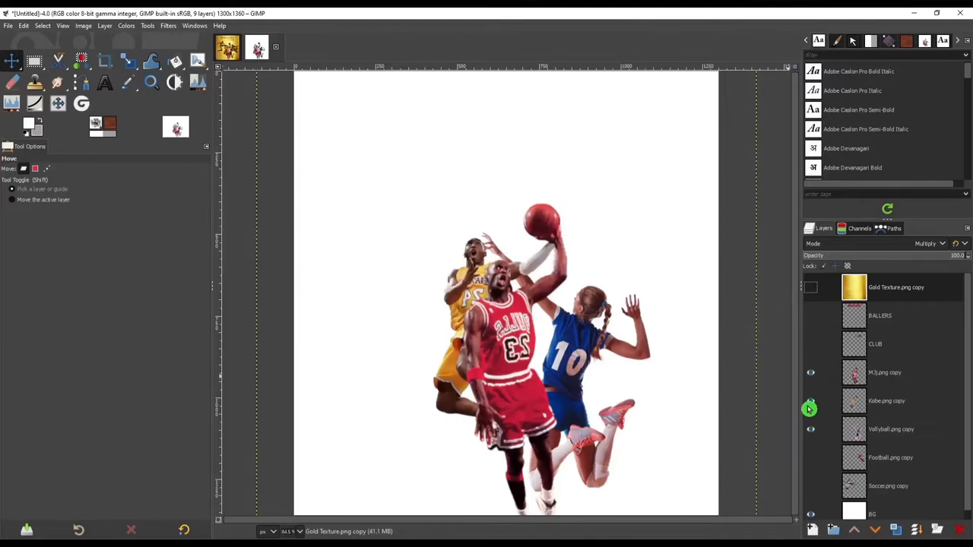
click(809, 458)
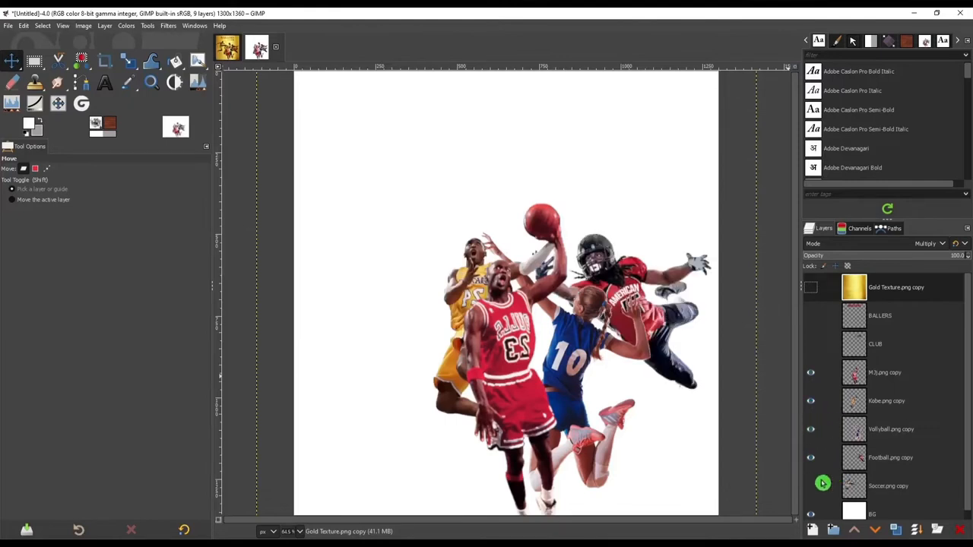
click(811, 457)
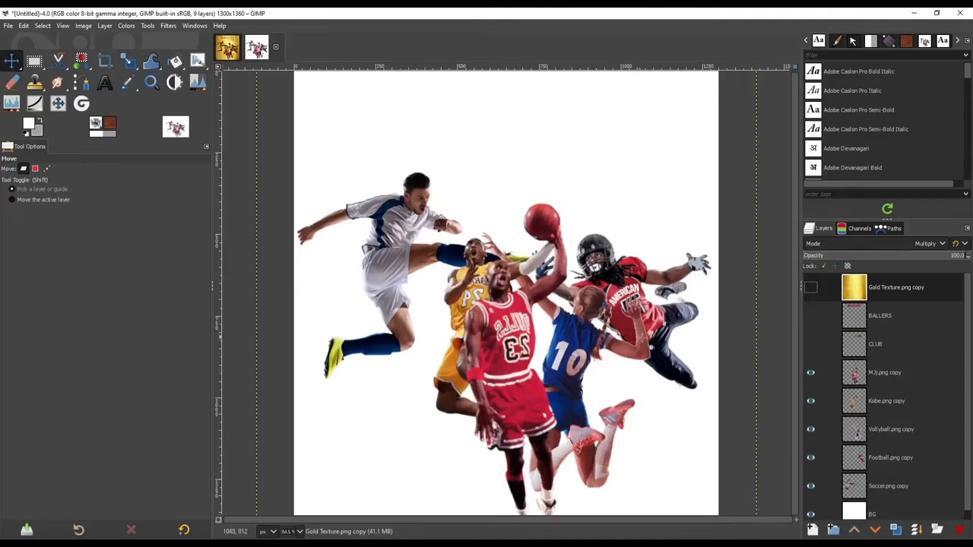
click(809, 315)
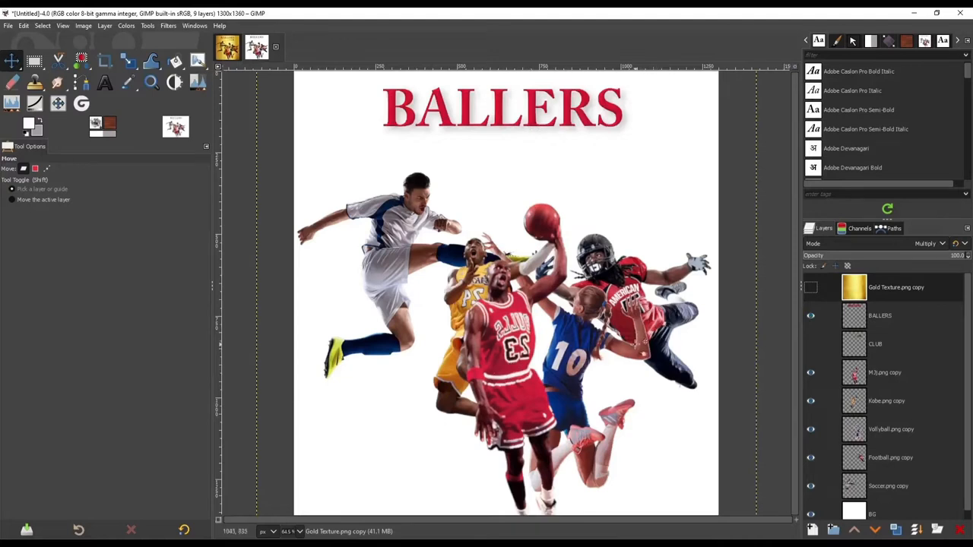
mouse_move(471, 266)
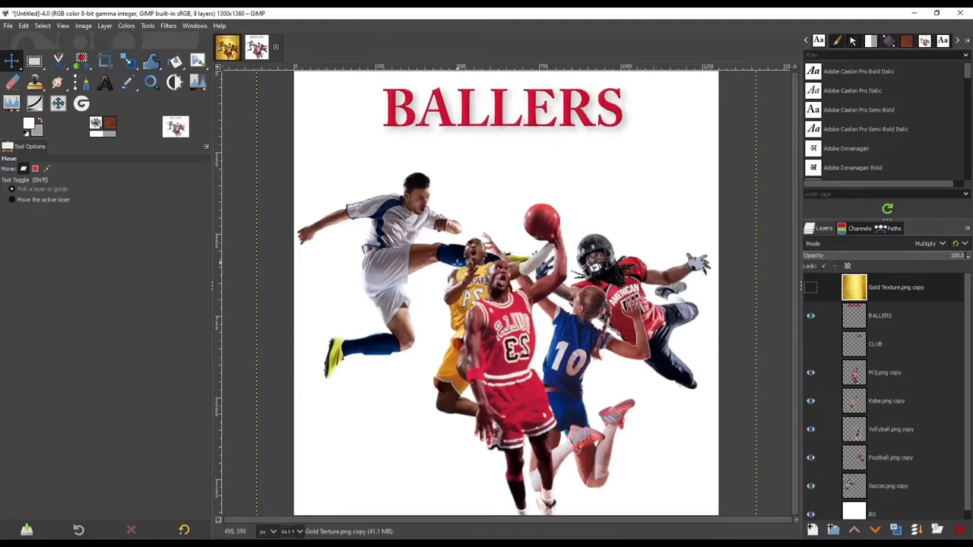
click(811, 343)
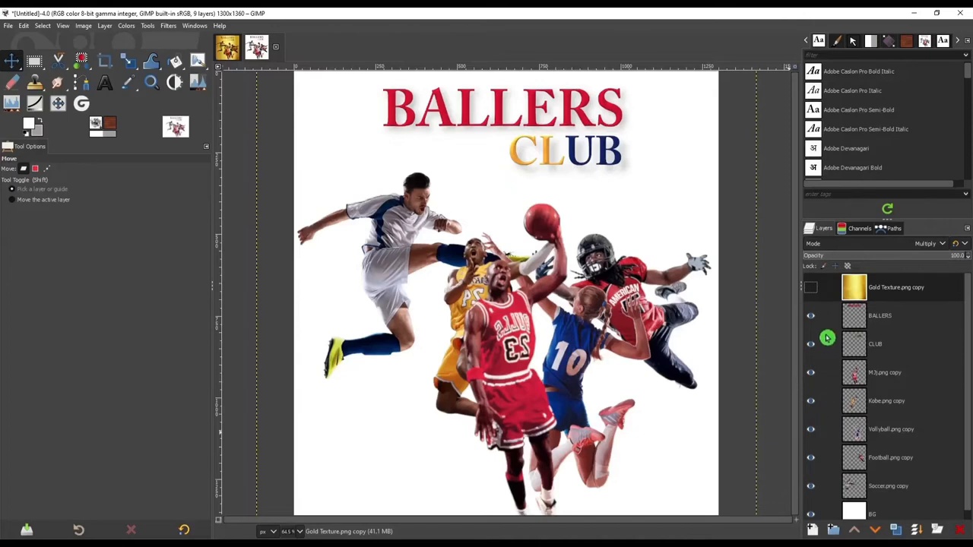
click(810, 290)
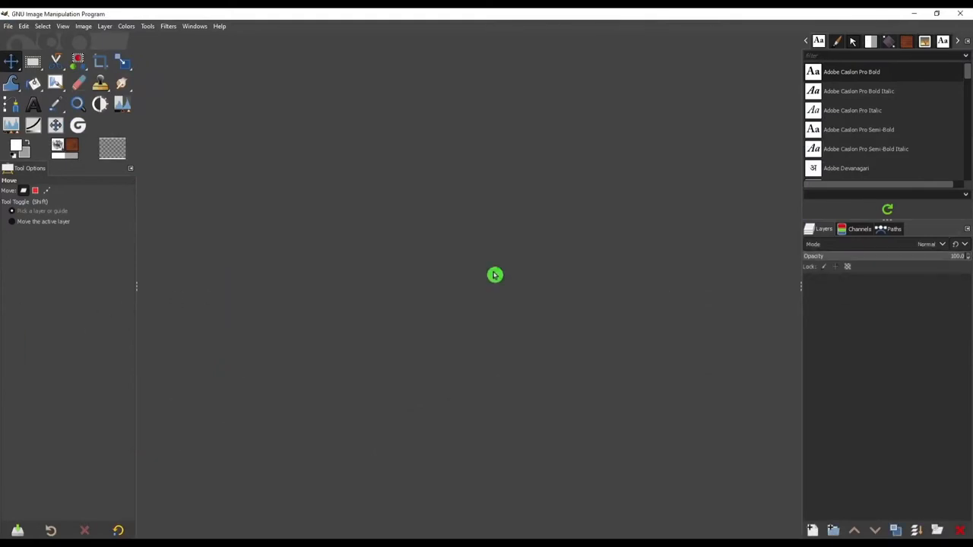
Open Wood BG.png and darken it with Curves, lowering shadow and midtone points
click(10, 25)
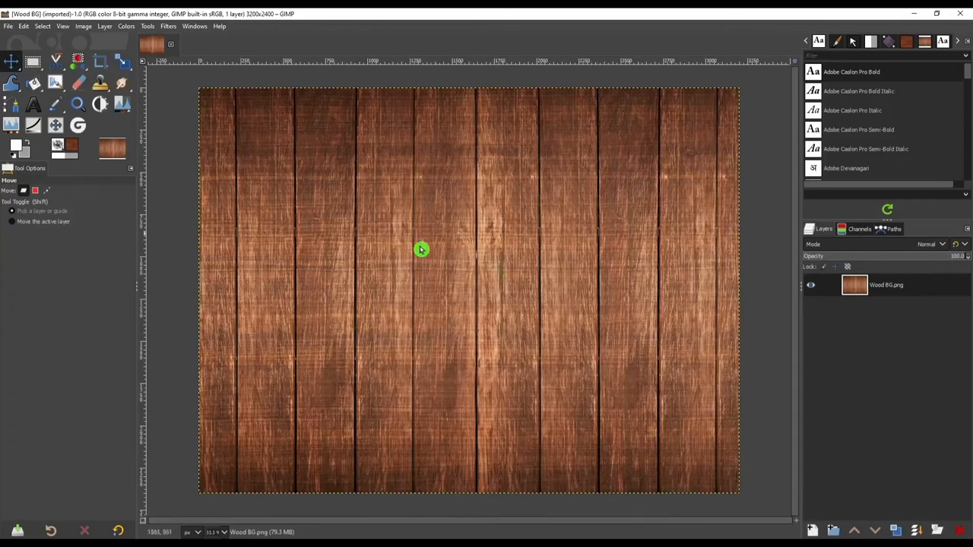
click(123, 26)
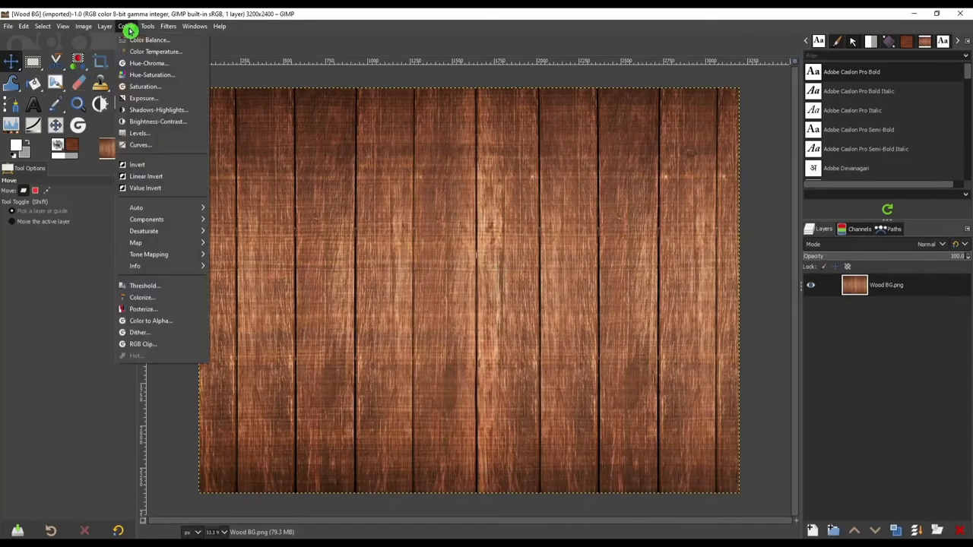
click(141, 145)
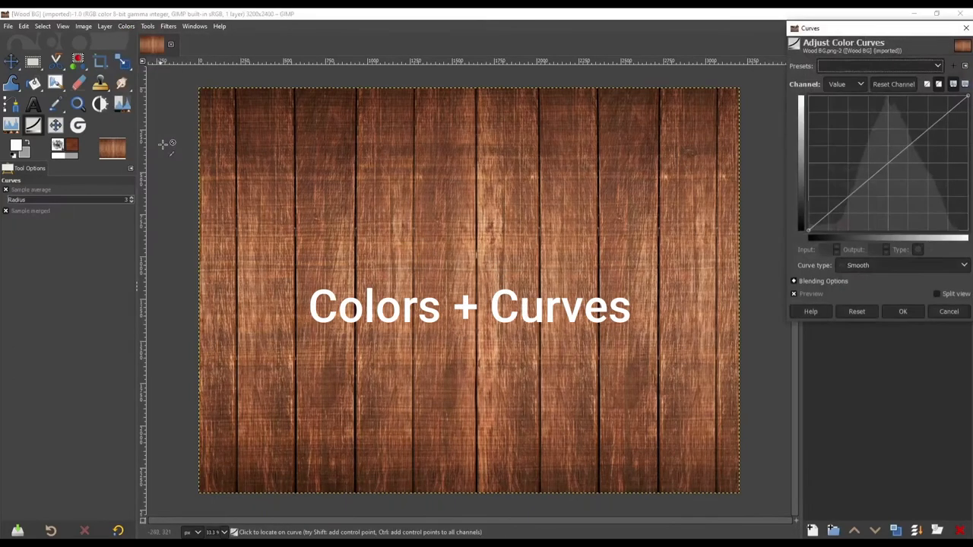
drag(809, 228, 825, 219)
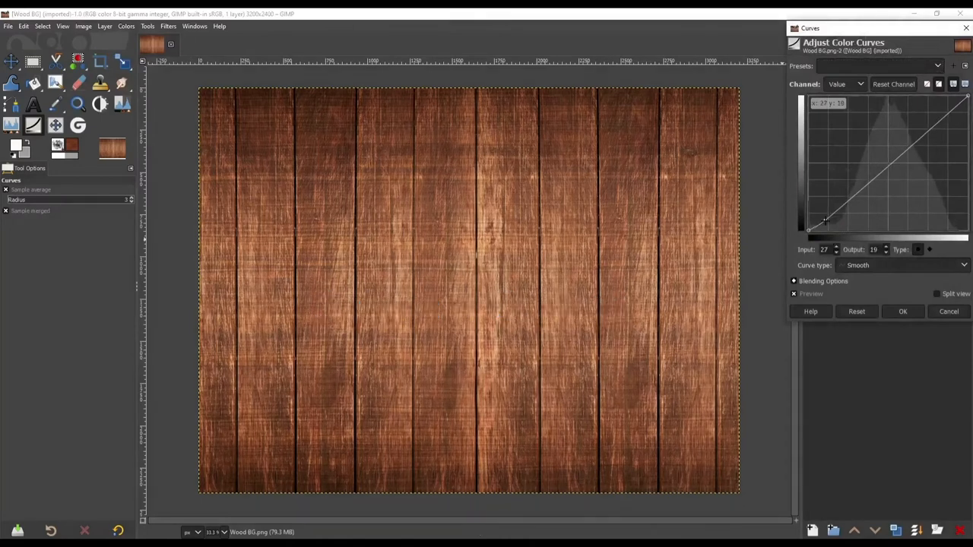
drag(825, 220, 814, 228)
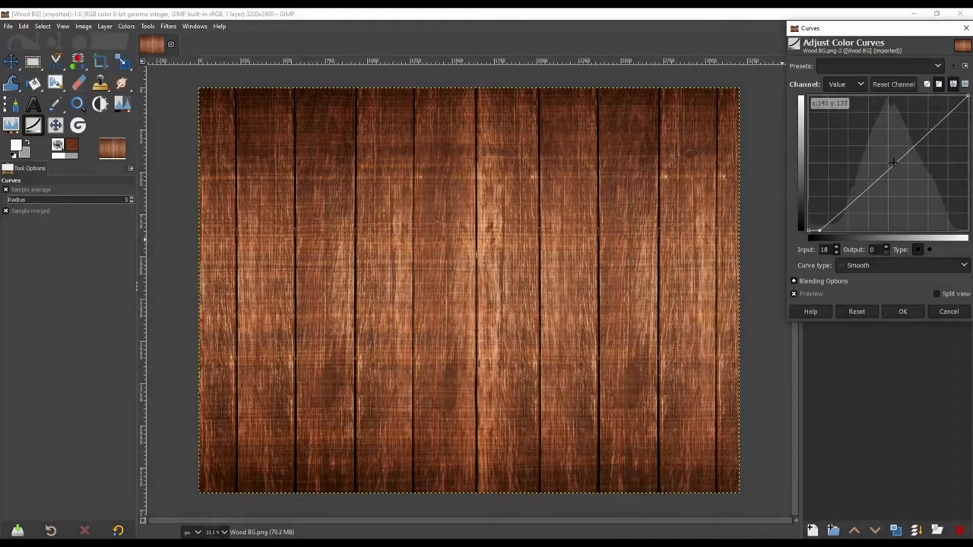
drag(893, 163, 895, 167)
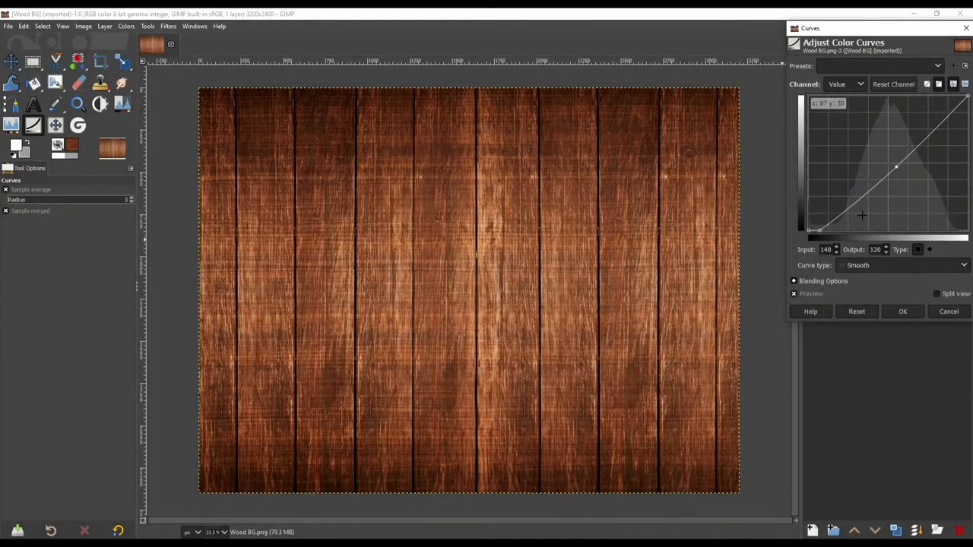
drag(895, 167, 844, 215)
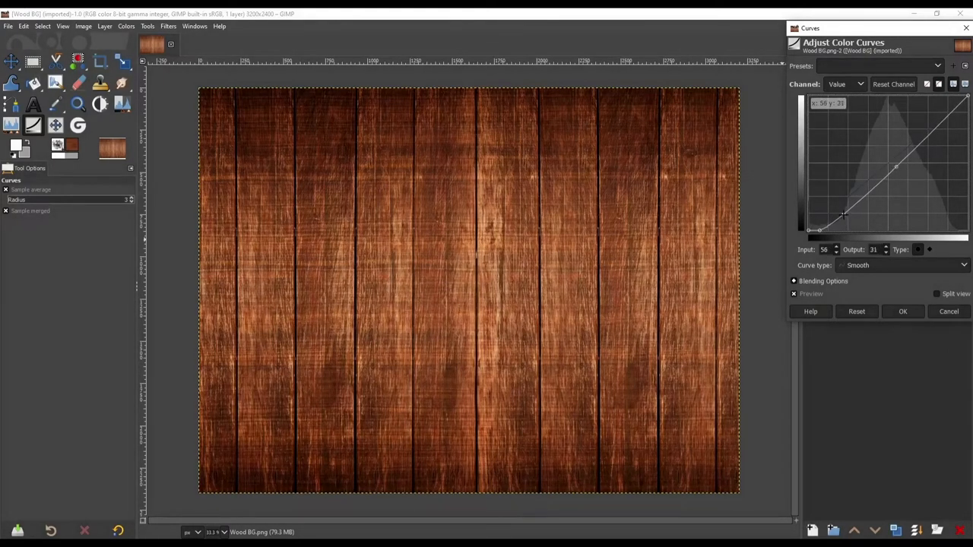
click(902, 312)
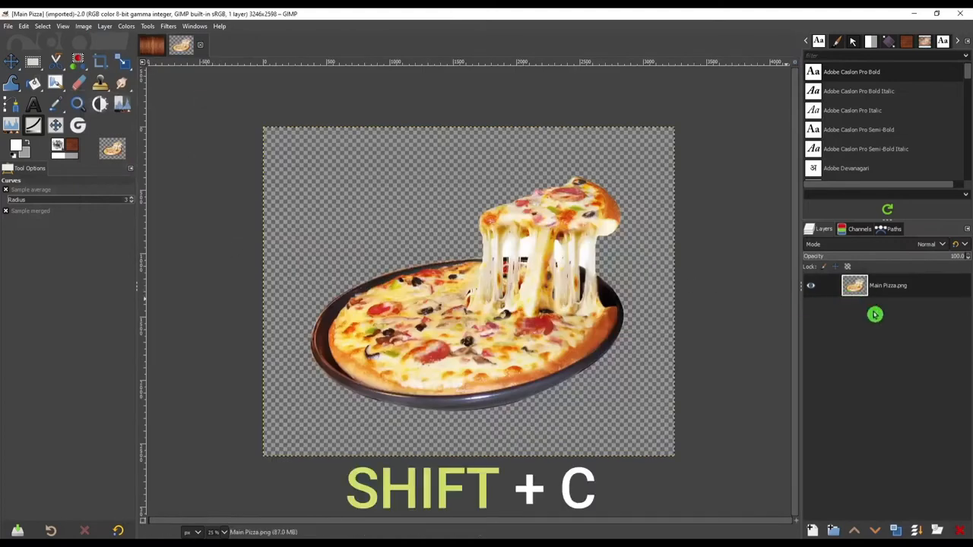
Crop the pizza image and enlarge the cheesy pizza over the wood background
click(98, 81)
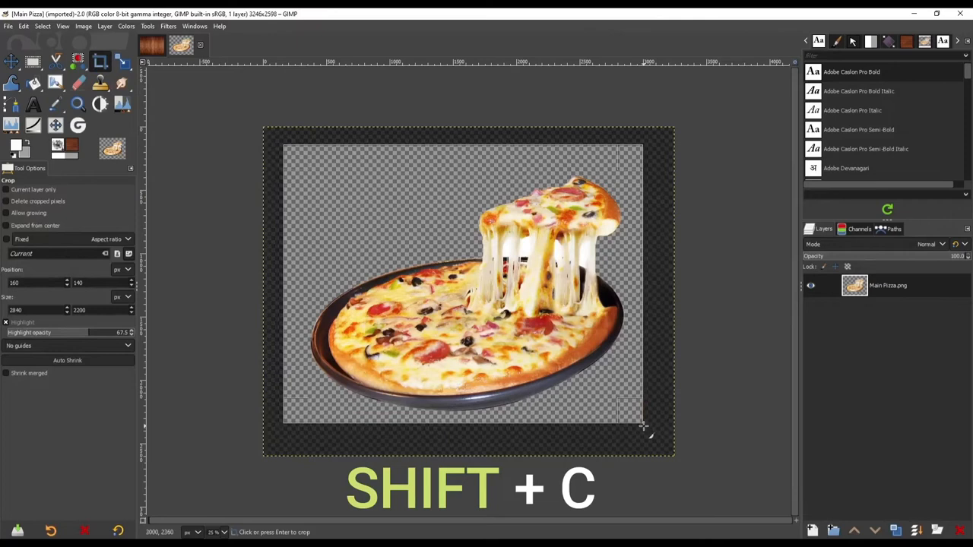
key(Return)
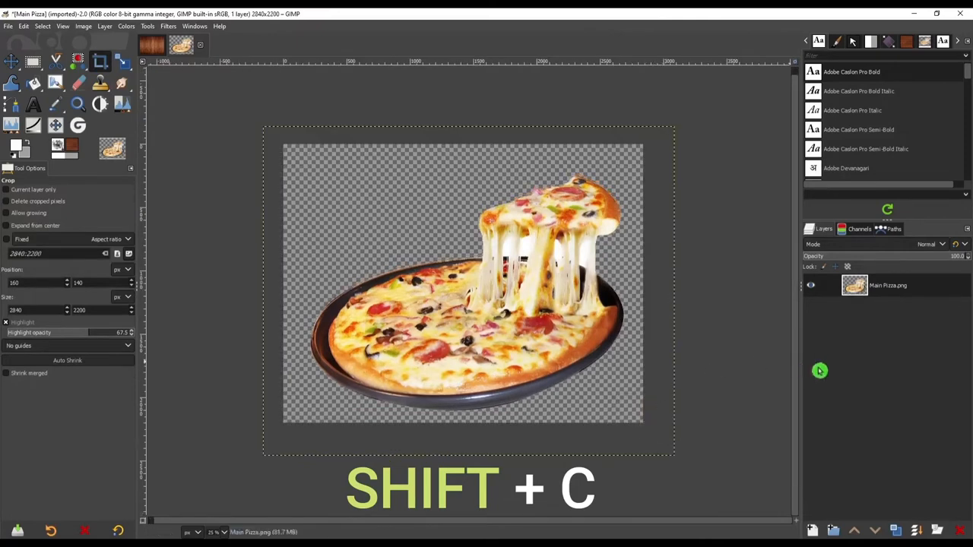
mouse_move(155, 47)
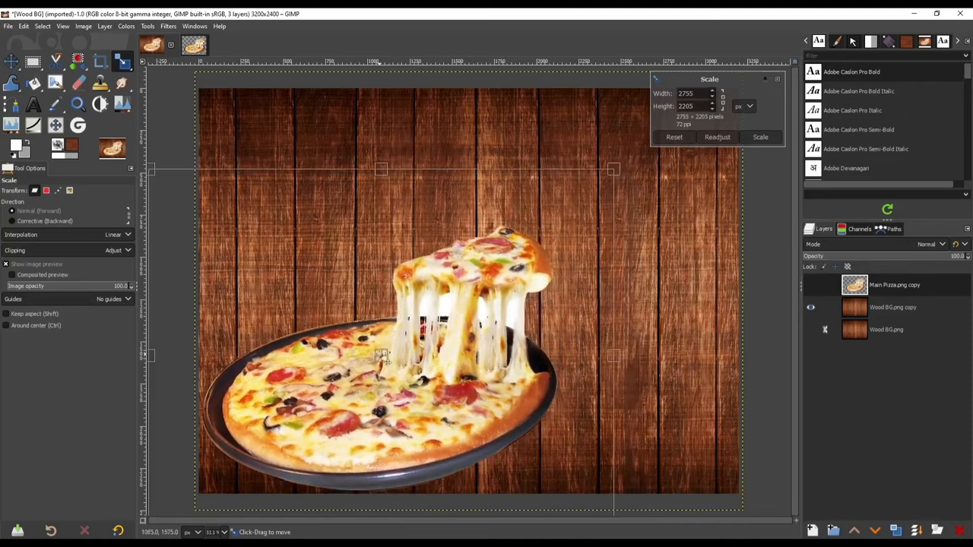
drag(614, 355, 679, 367)
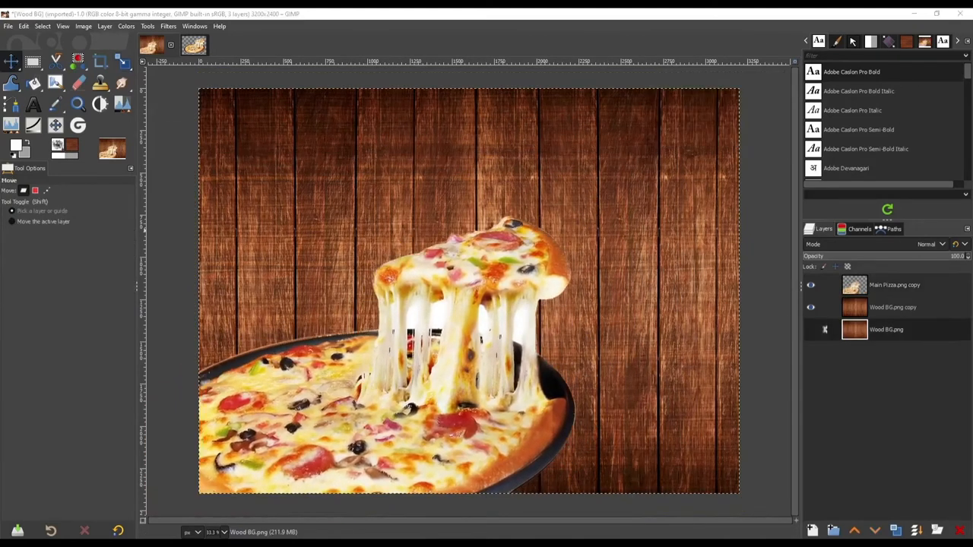
click(209, 45)
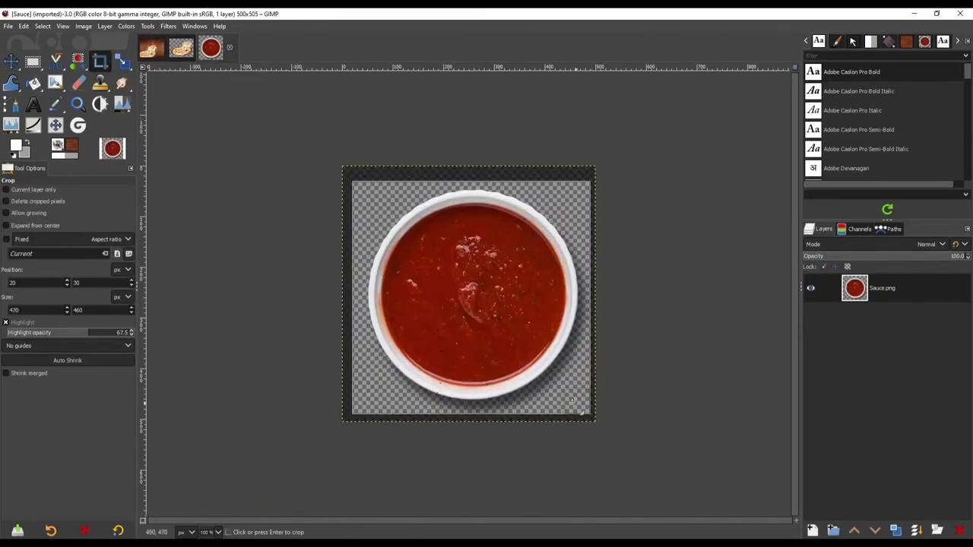
Crop the sauce bowl, then scale and place it bottom-right
click(185, 48)
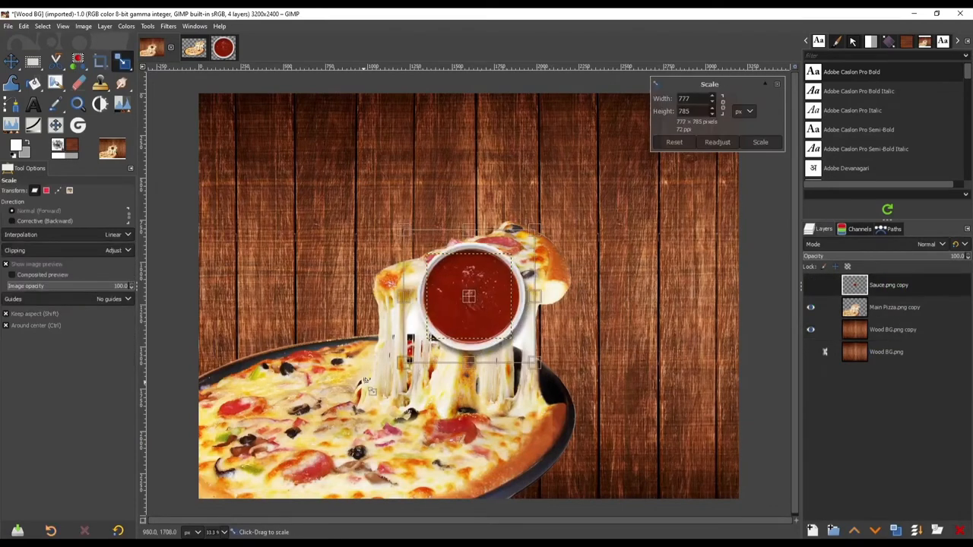
drag(467, 295, 691, 439)
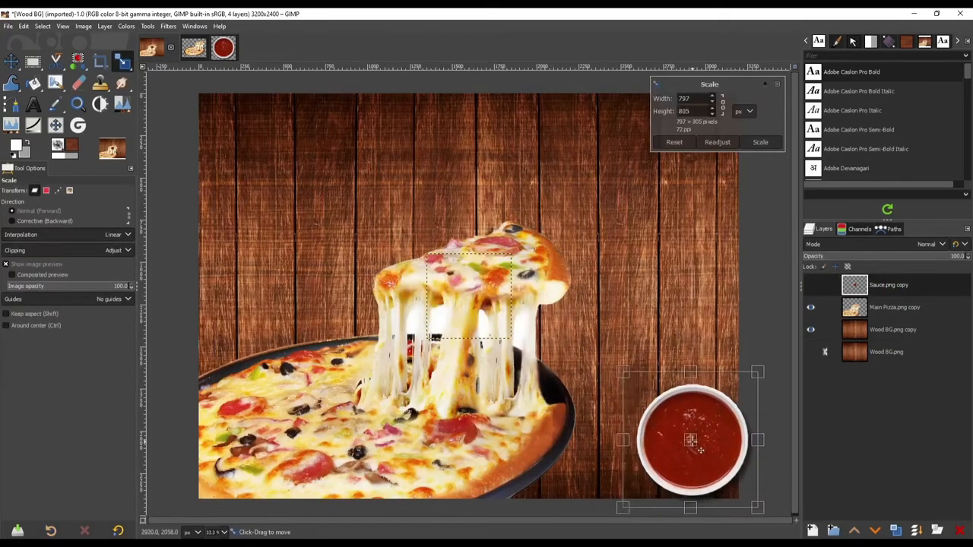
click(760, 142)
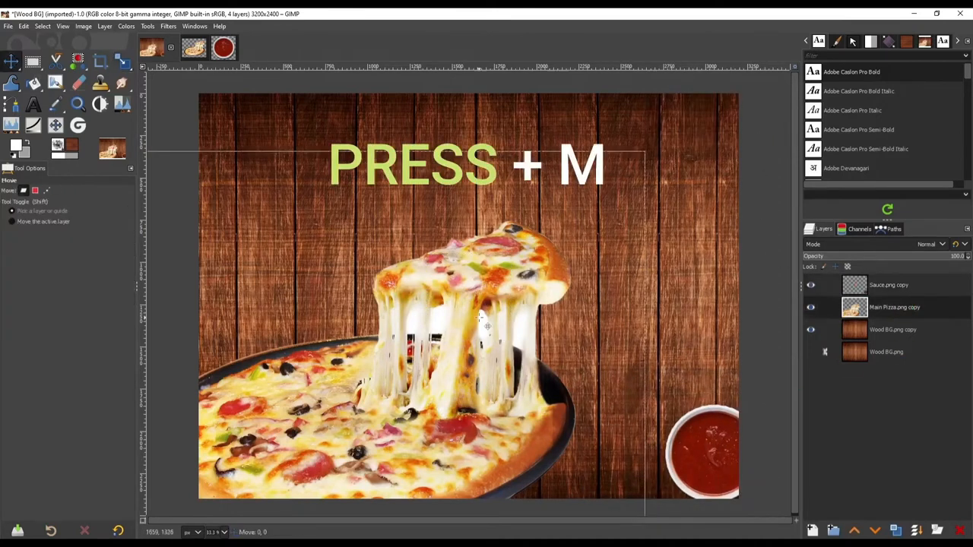
Add the mozzarella and basil beneath the pizza at the lower right
drag(488, 326, 471, 322)
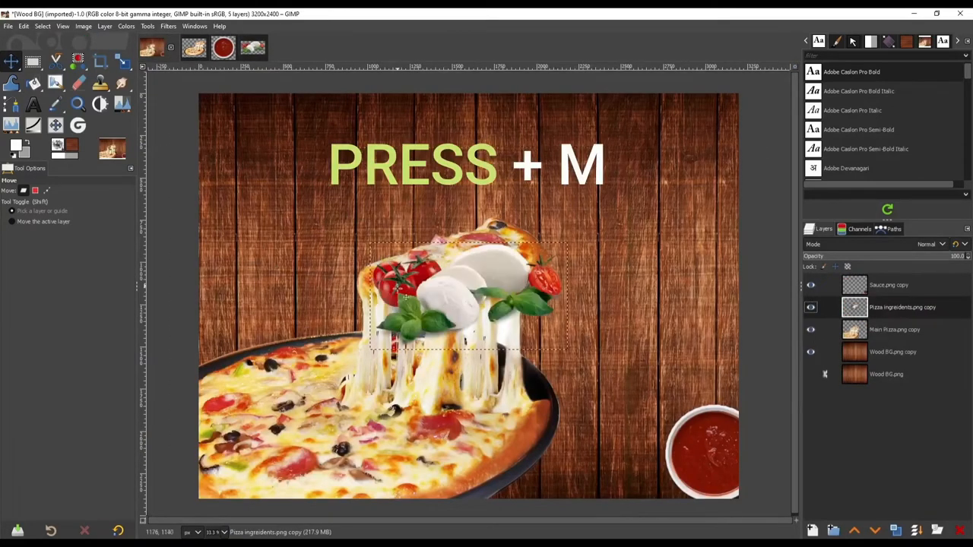
drag(448, 297, 600, 456)
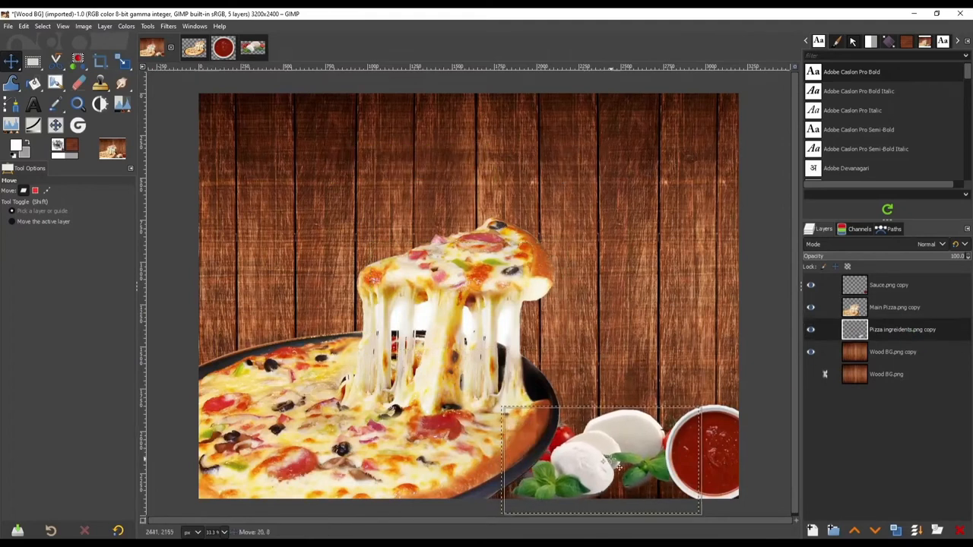
drag(608, 456, 619, 452)
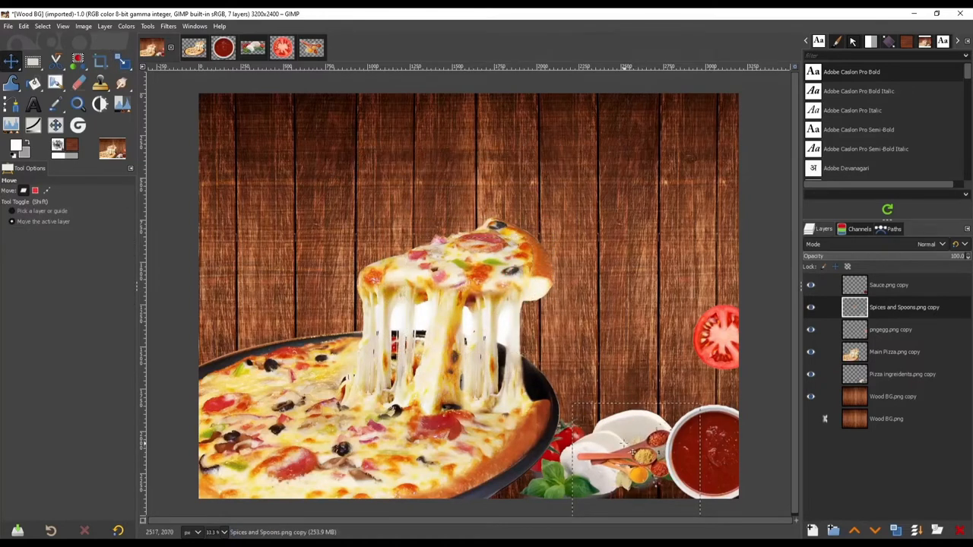
key(shift+r)
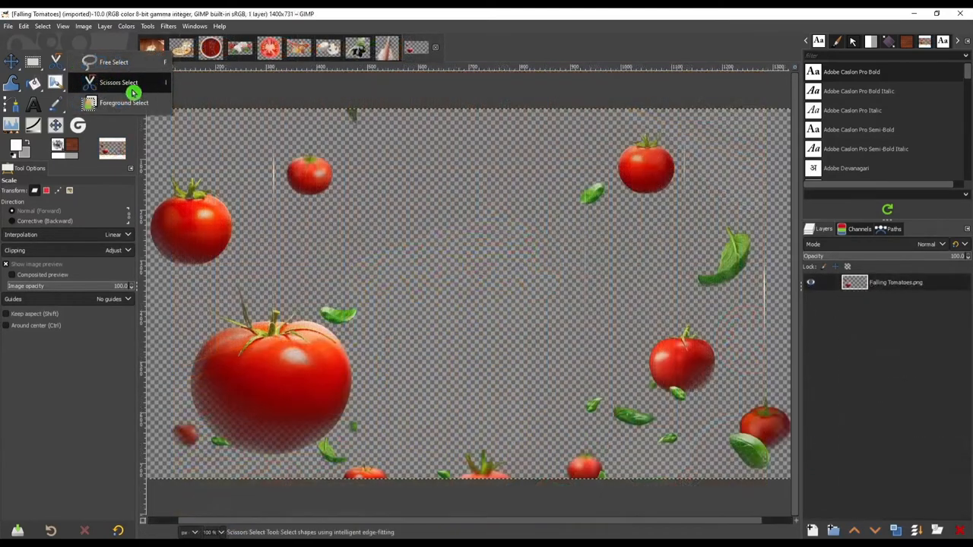
Trace the falling tomatoes with Scissors Select, copy, and paste them into the design
click(110, 82)
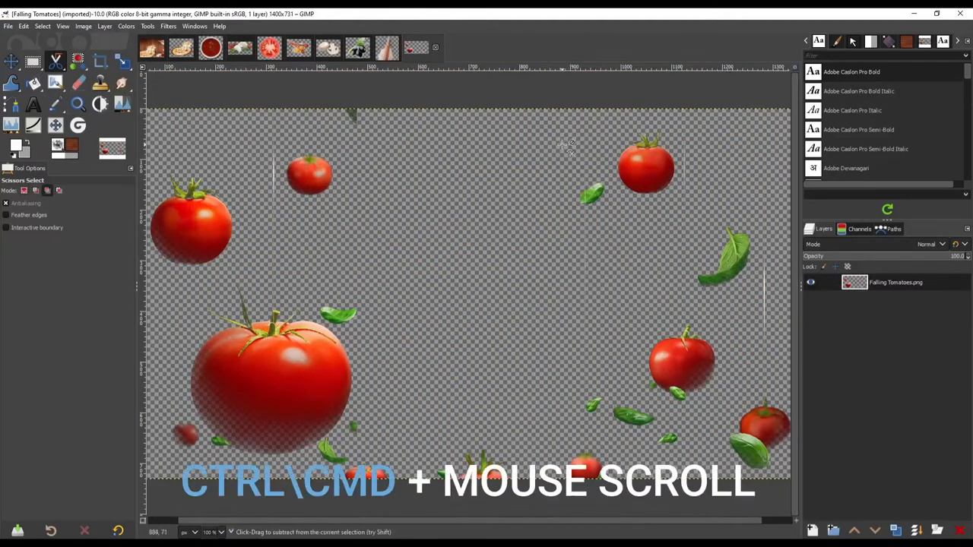
scroll(down, 3)
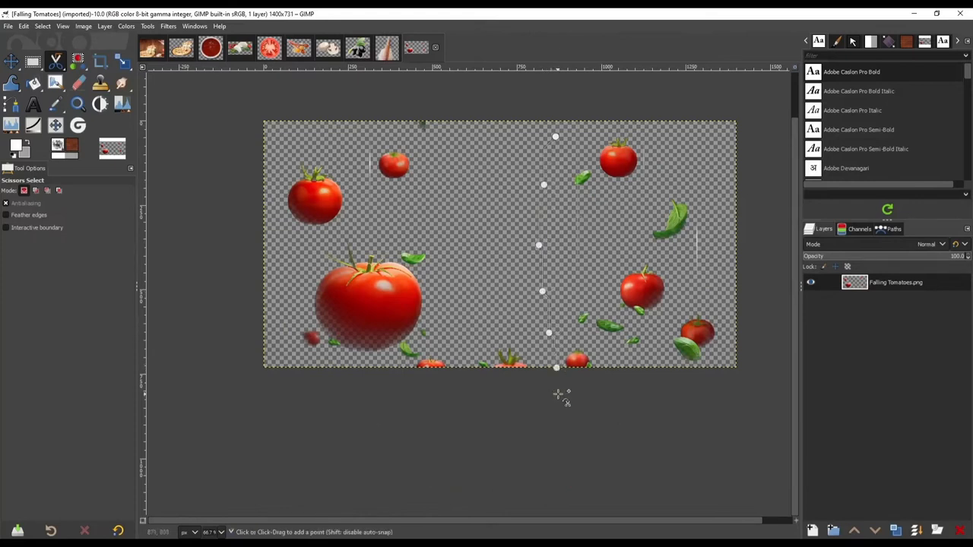
click(625, 368)
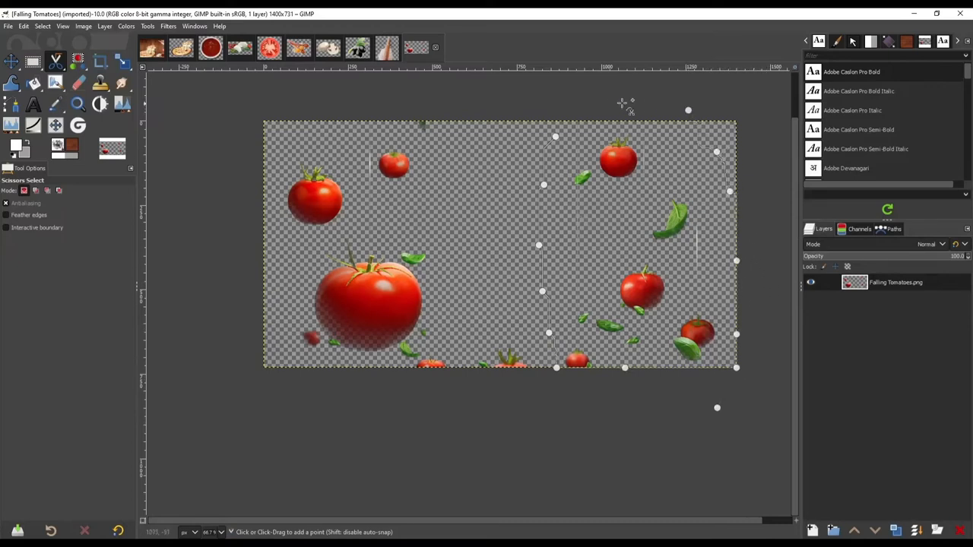
key(Enter)
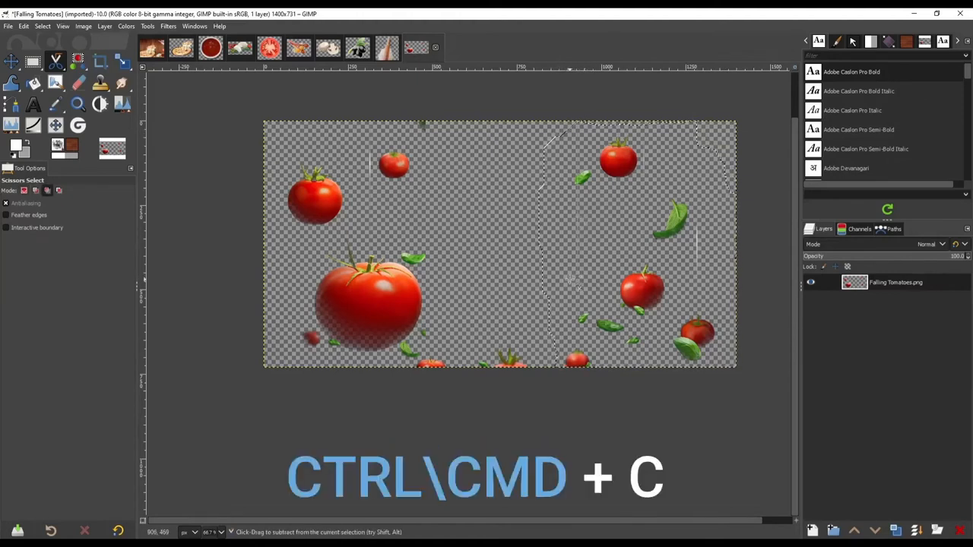
key(ctrl+c)
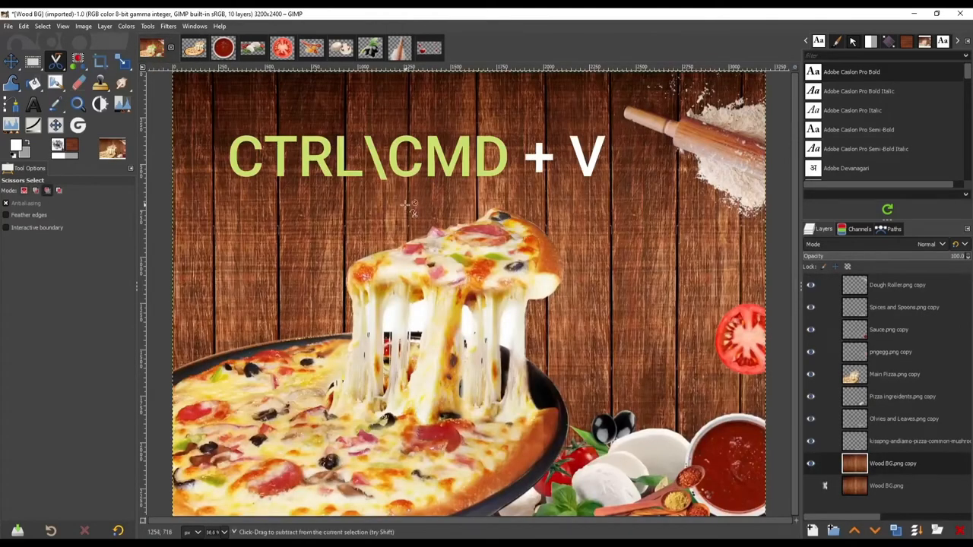
key(ctrl+v)
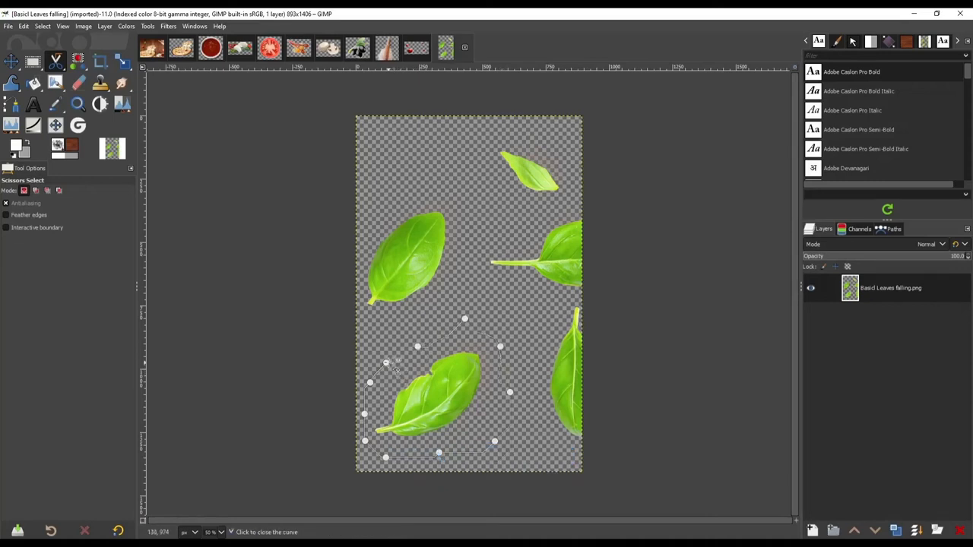
Copy the outlined basil leaf, paste it into the design and shrink it
key(ctrl+c)
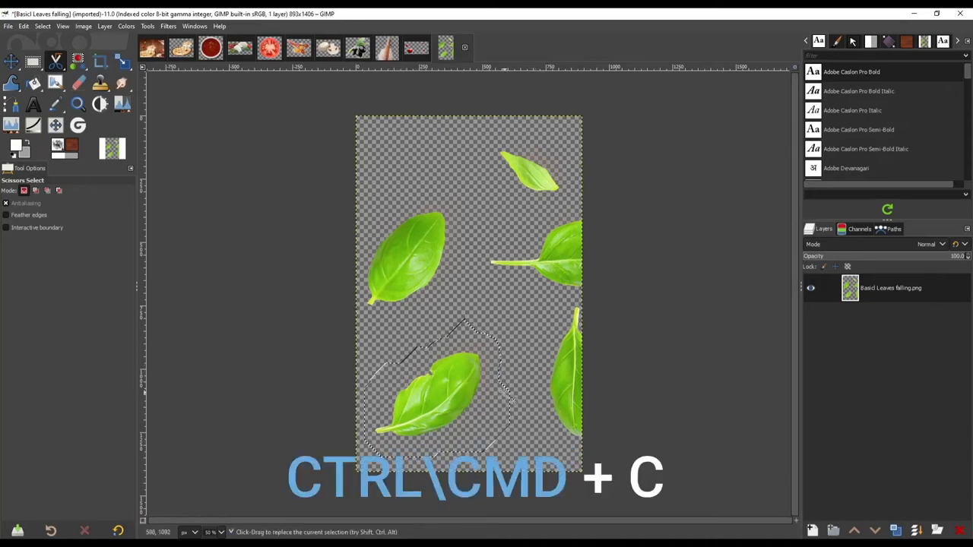
key(ctrl+c)
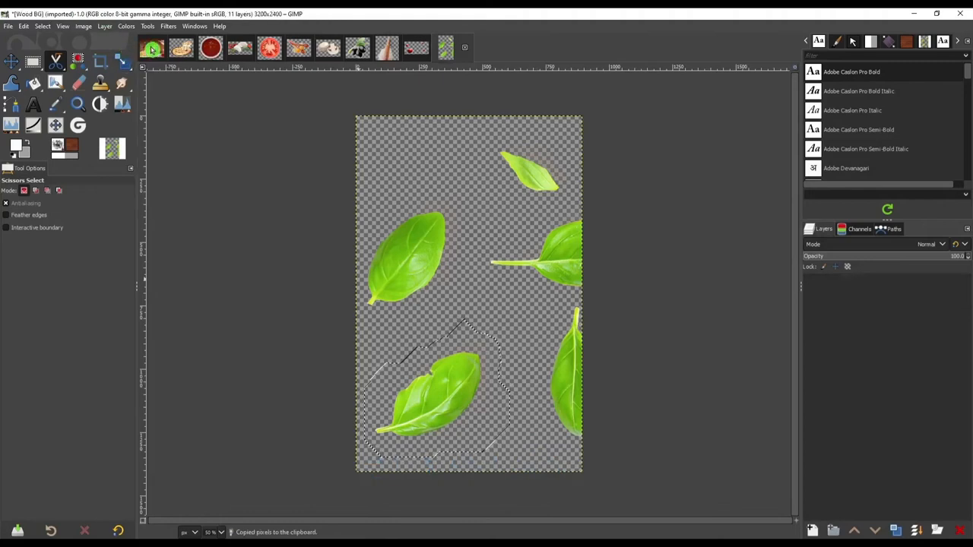
key(ctrl+v)
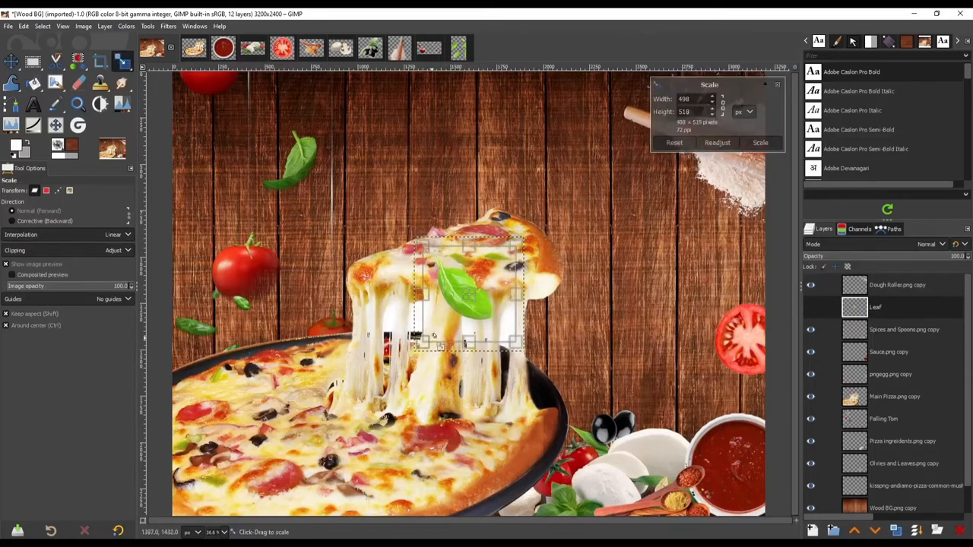
drag(467, 296, 624, 182)
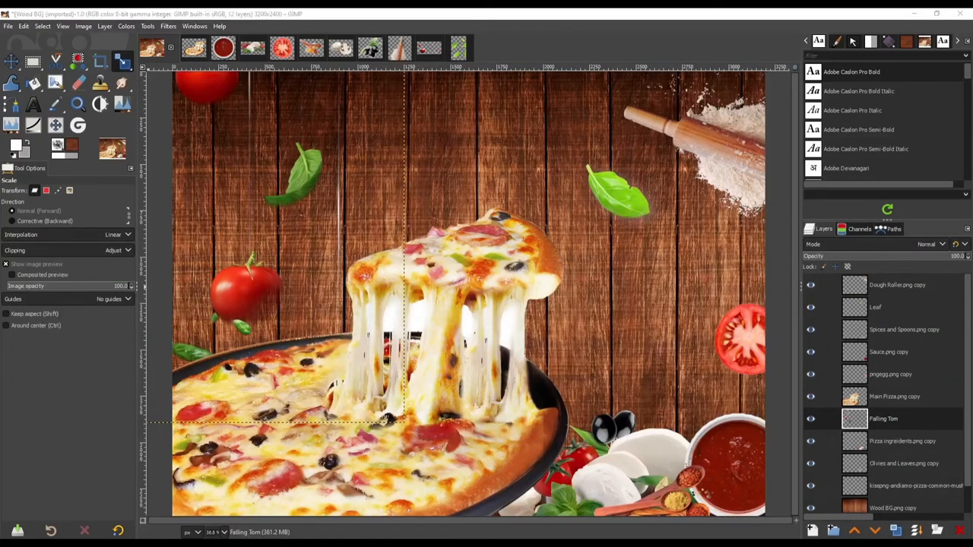
Shrink the sliced pizza and place it in the top-left corner
click(185, 50)
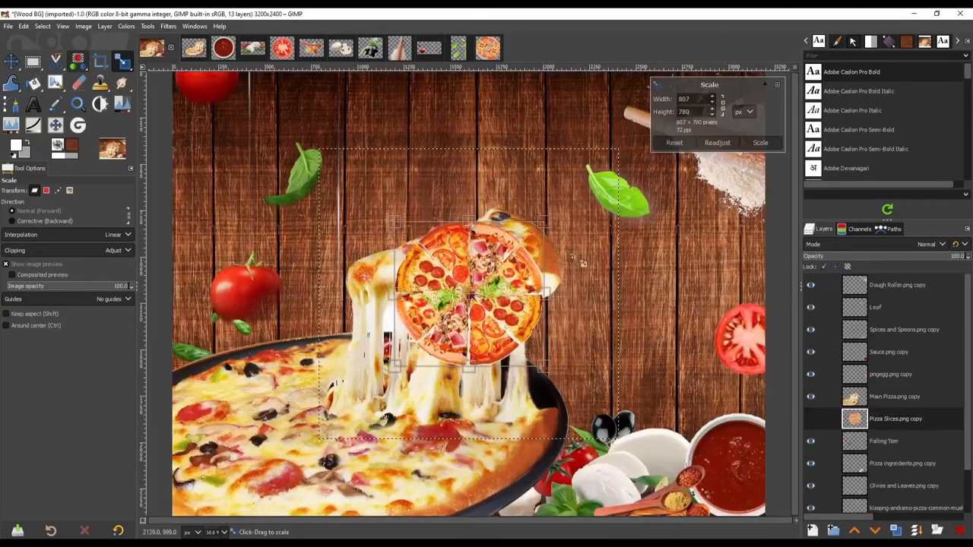
drag(467, 292, 221, 114)
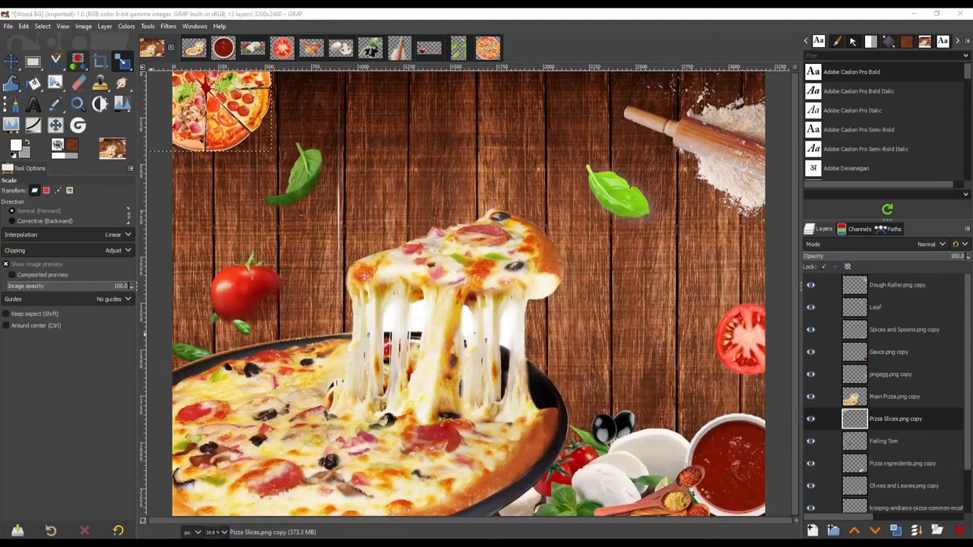
click(504, 47)
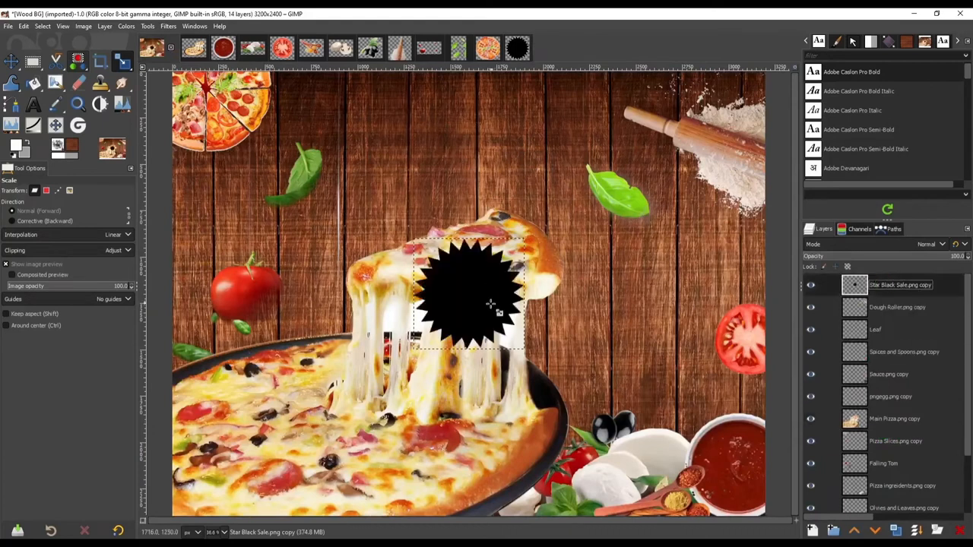
Shrink the black starburst on the left and bucket-fill it with colour
click(469, 295)
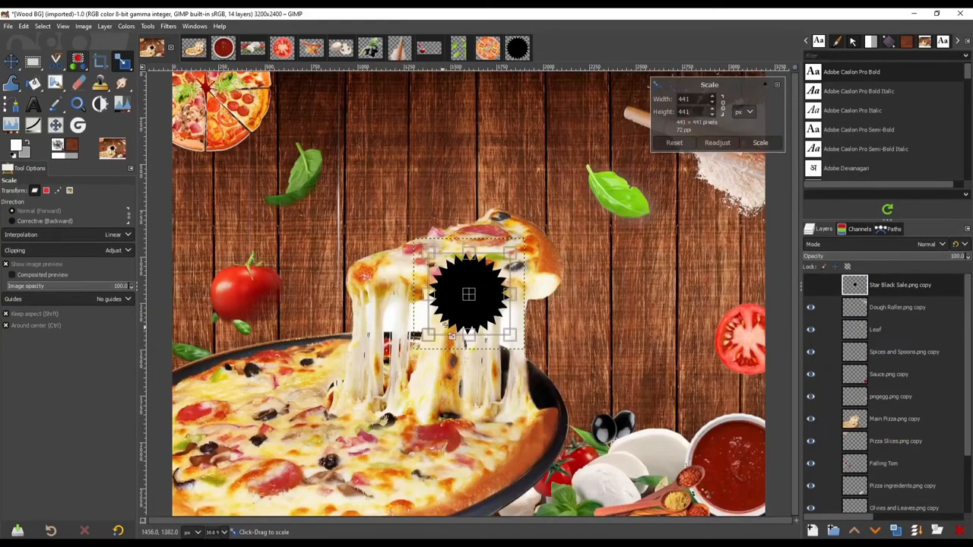
drag(469, 294, 221, 210)
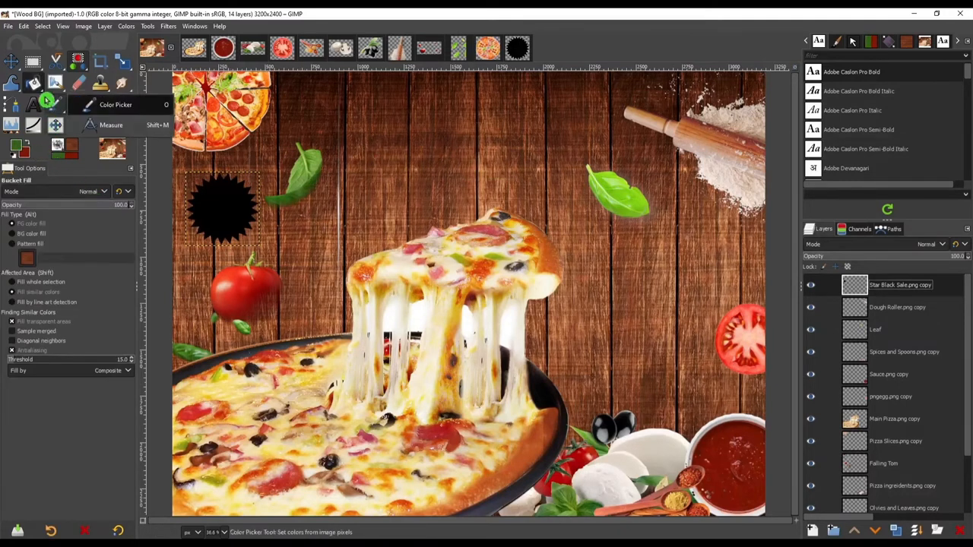
key(shift+b)
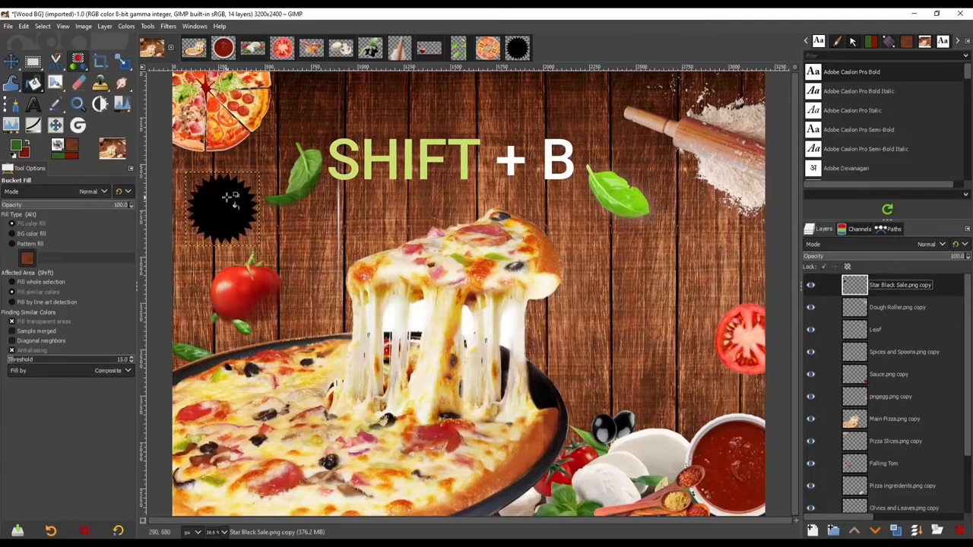
click(220, 207)
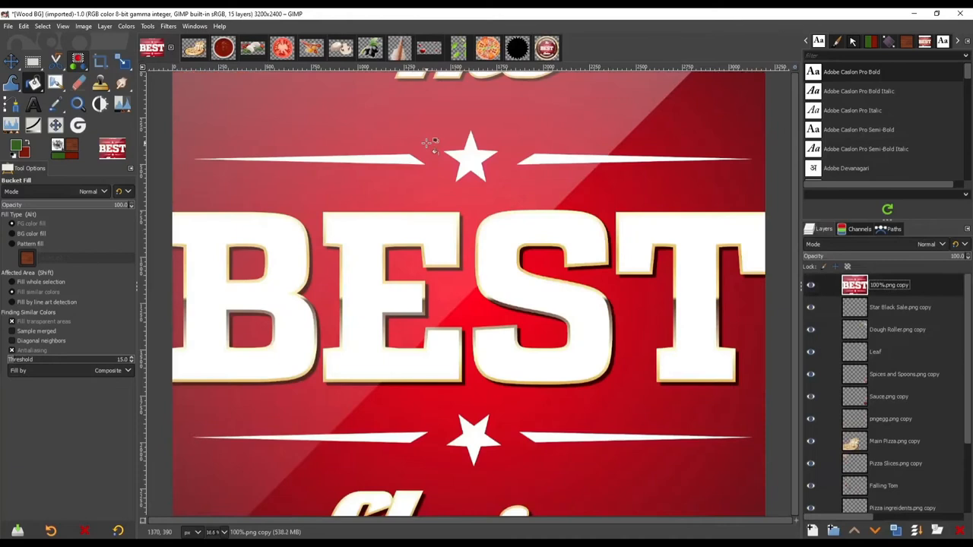
Scale down the BEST badge and set the delivery scooter beside the pizza
scroll(down, 3)
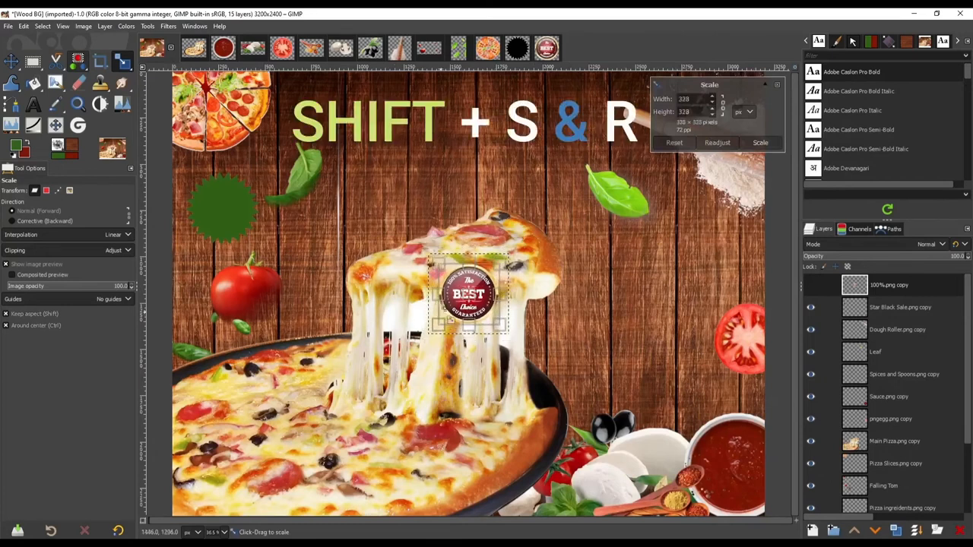
key(R)
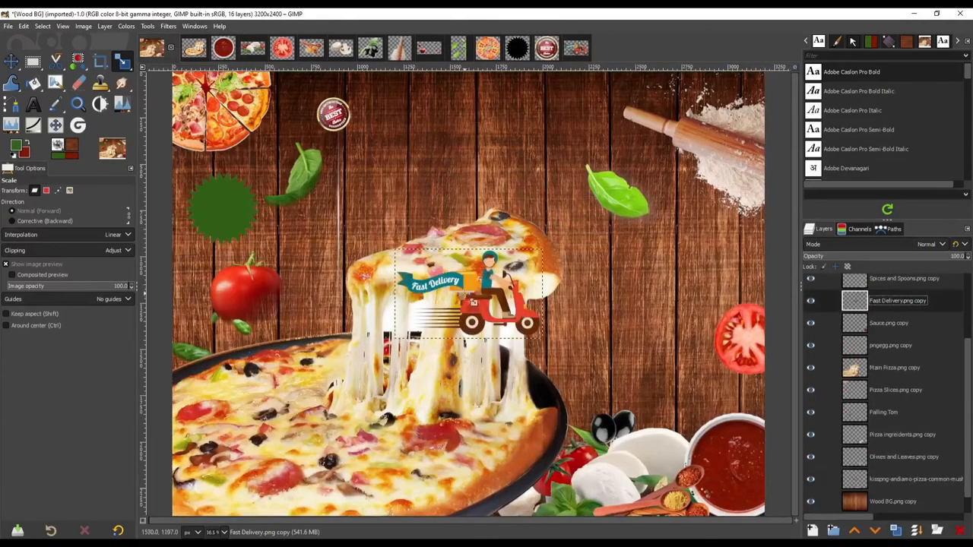
drag(467, 293, 634, 274)
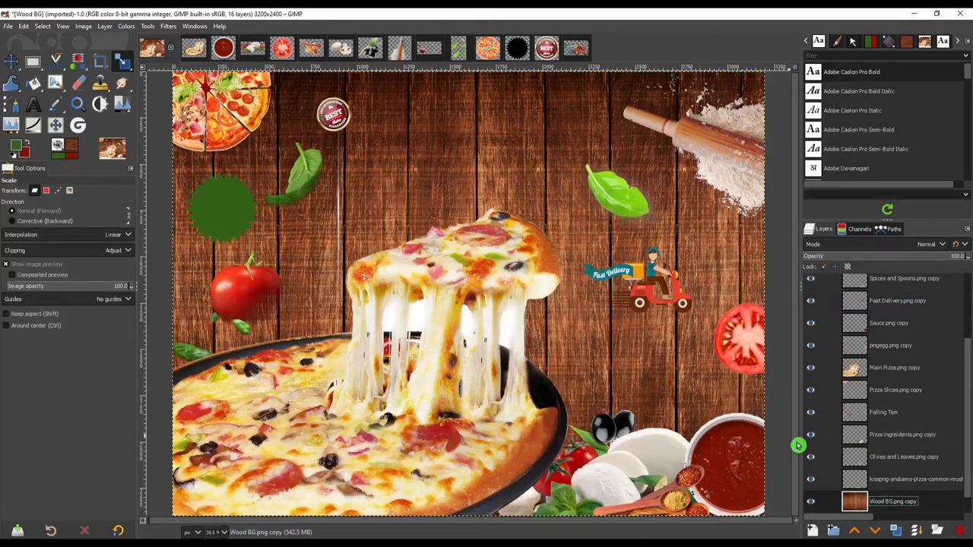
Fill a rectangle below the delivery scooter with dark red #771400
key(r)
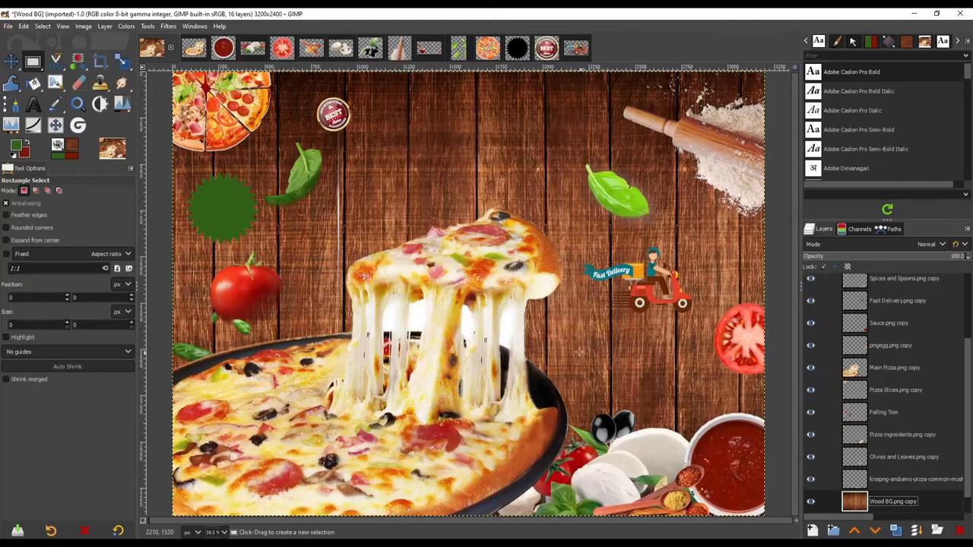
drag(580, 351, 698, 370)
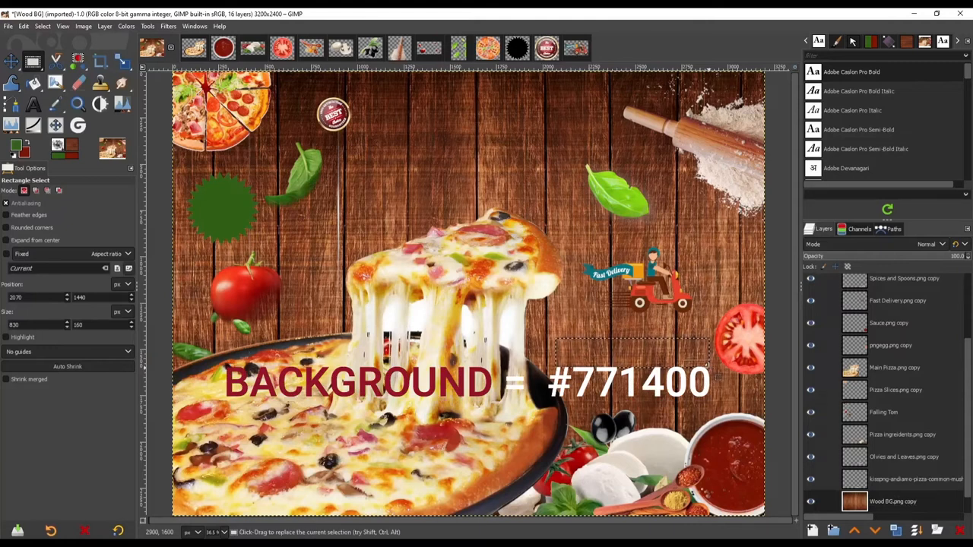
click(32, 25)
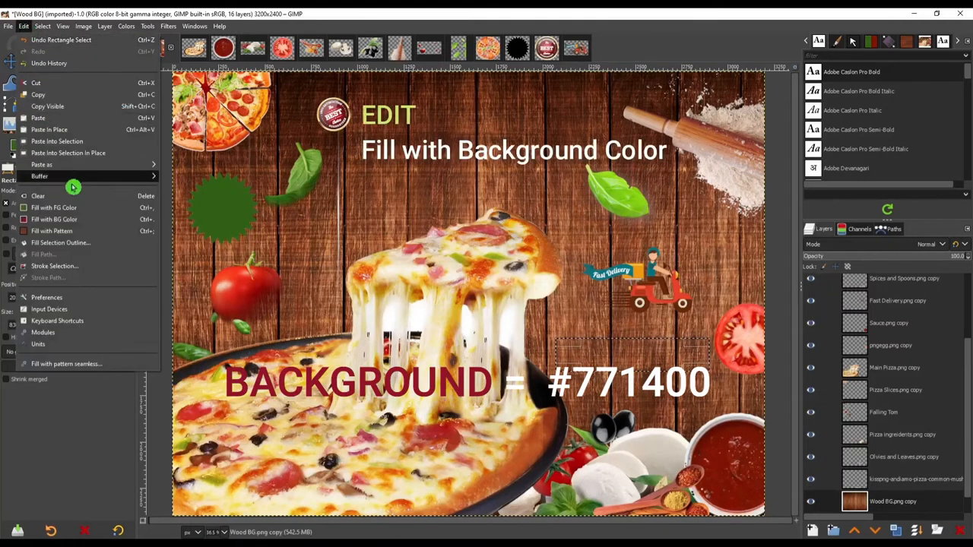
click(54, 219)
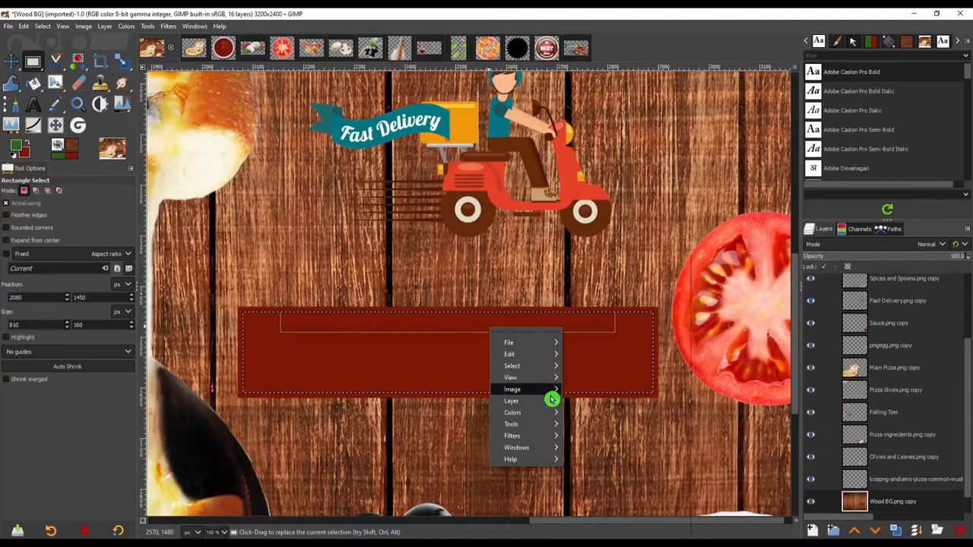
Turn the rectangle selection into a thin border outline
click(511, 366)
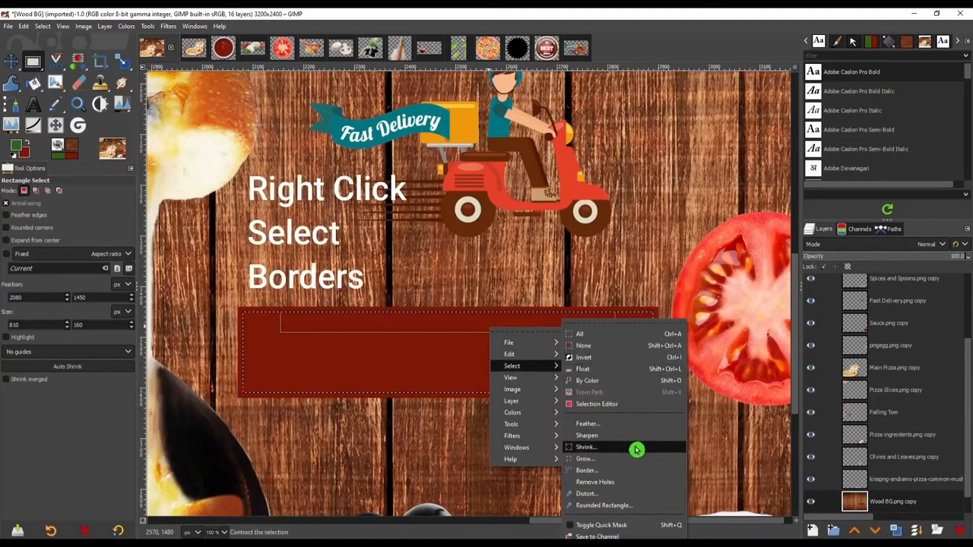
click(586, 470)
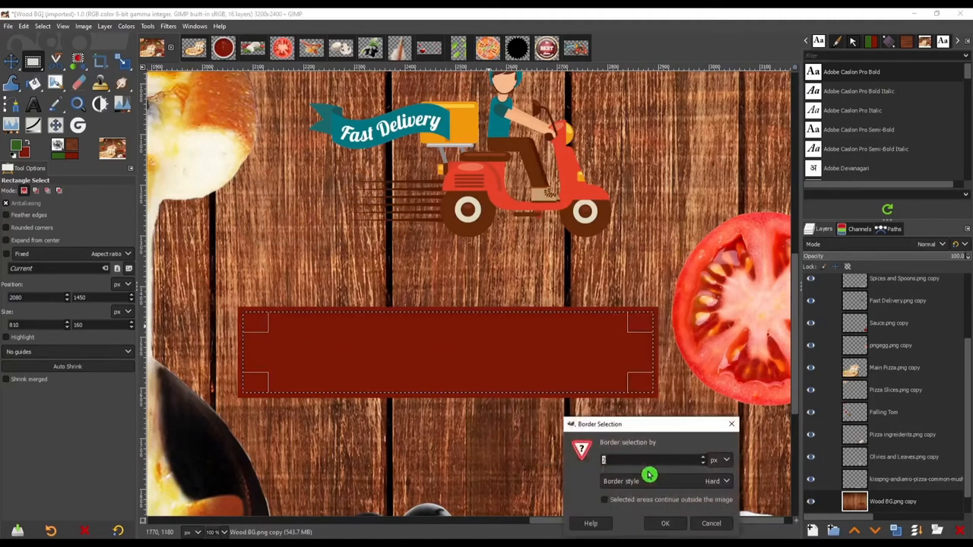
click(665, 523)
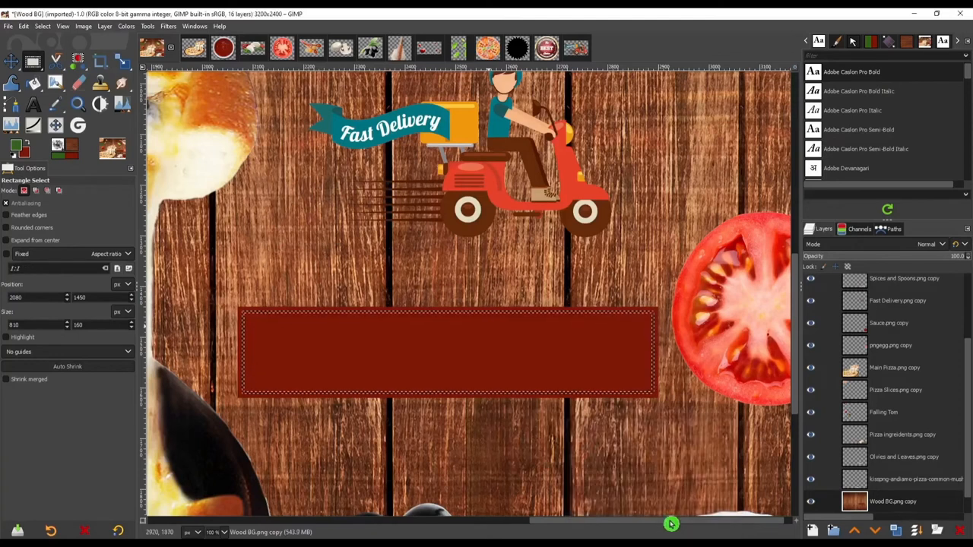
click(32, 14)
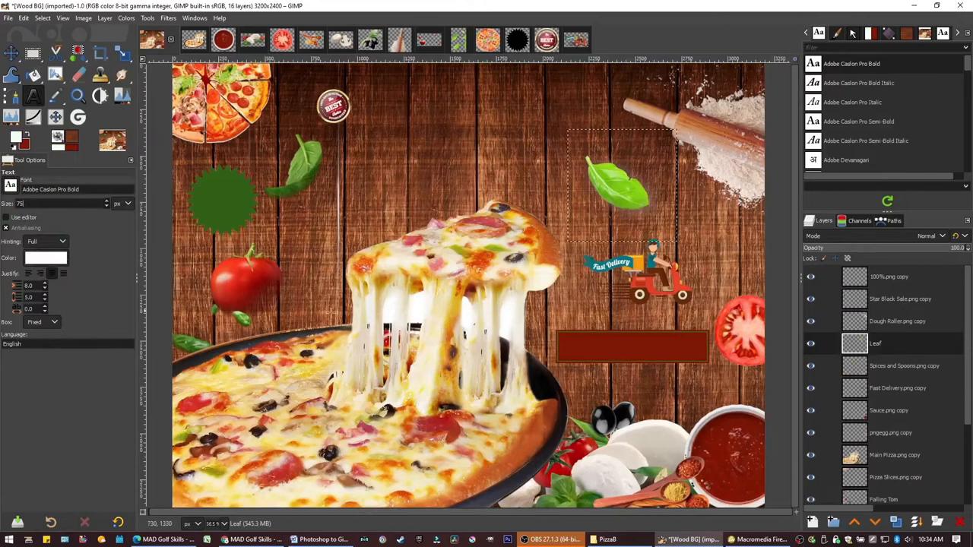
click(632, 348)
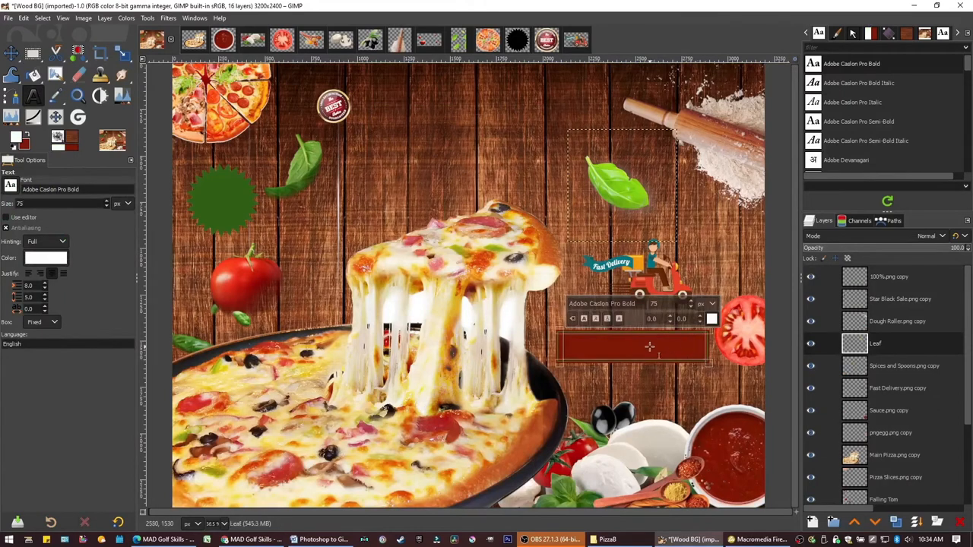
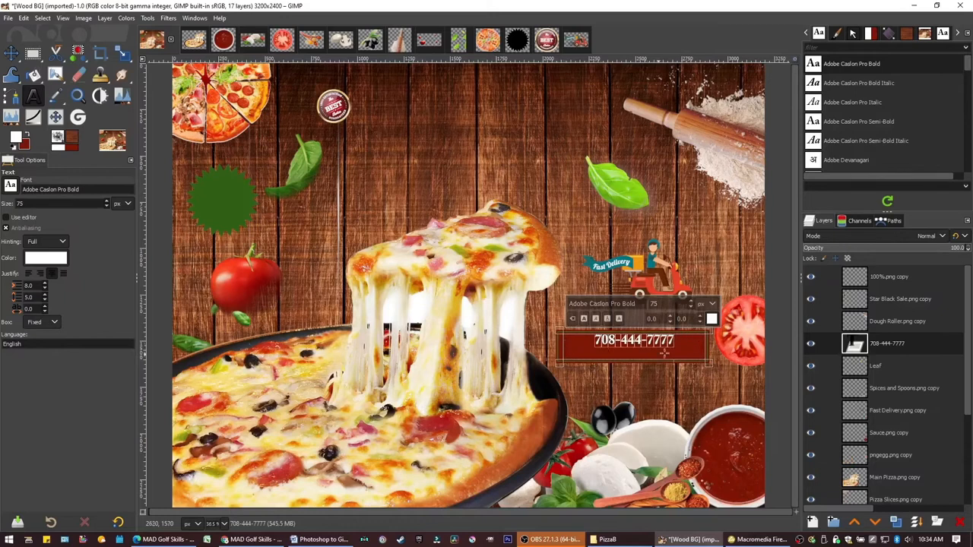
click(693, 304)
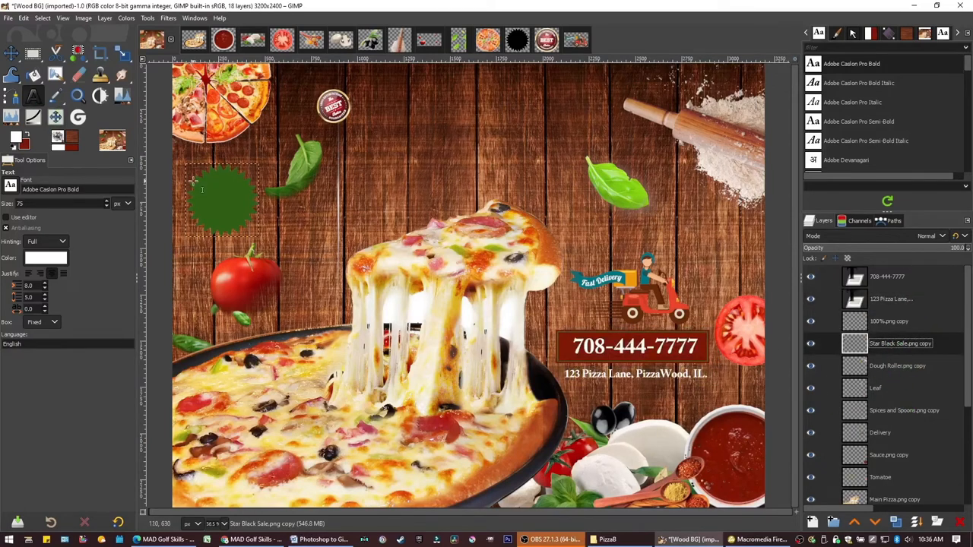
Type 'Buy 1 Get 1' and scale it to fit the green splotch
text(Buy 1 Get 1)
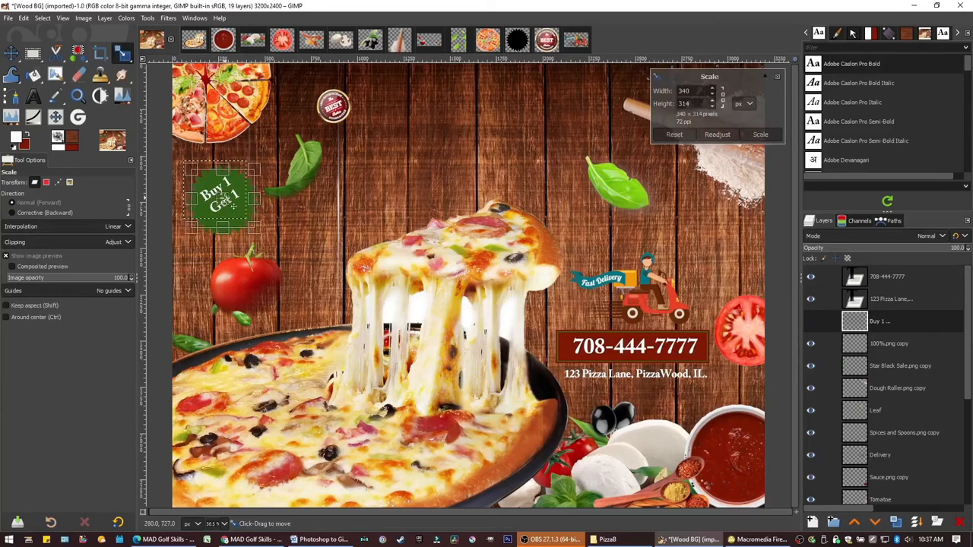
drag(257, 228, 266, 239)
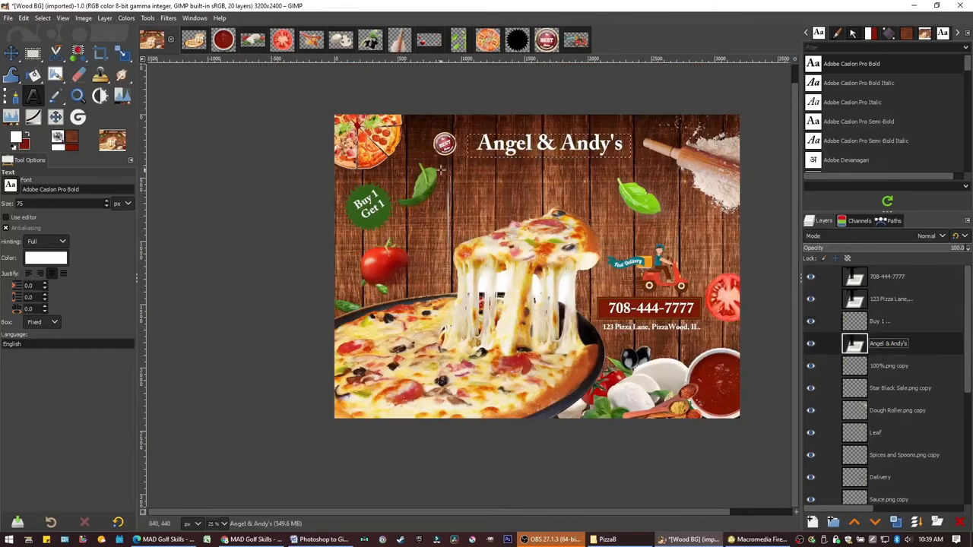
Add a 'PIZZA' text box beneath the Angel & Andy's headline
click(547, 144)
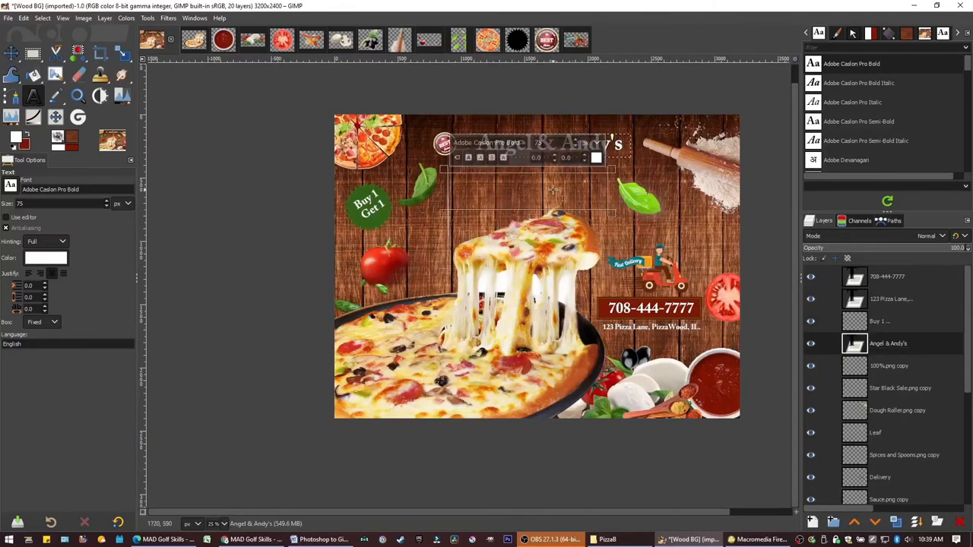
text(PIZZA)
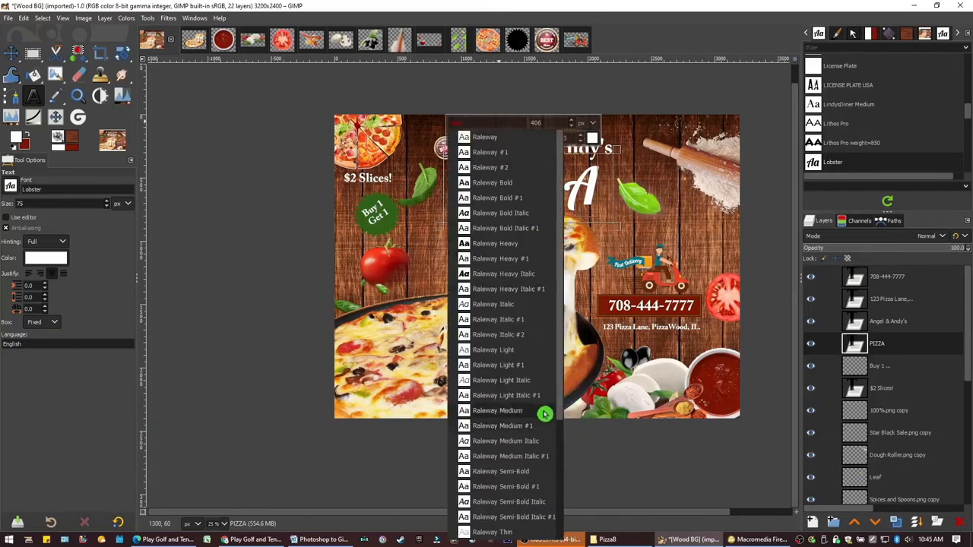
mouse_move(535, 318)
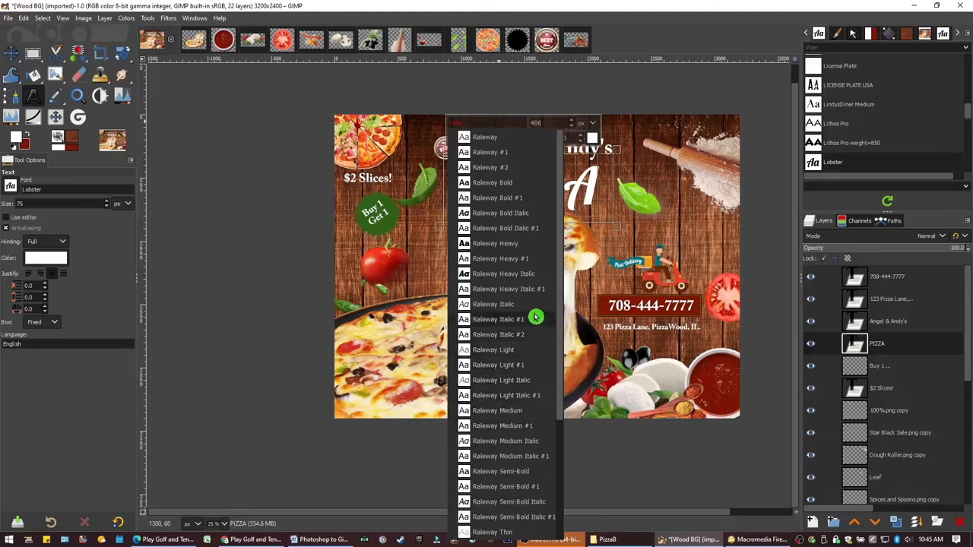
mouse_move(526, 248)
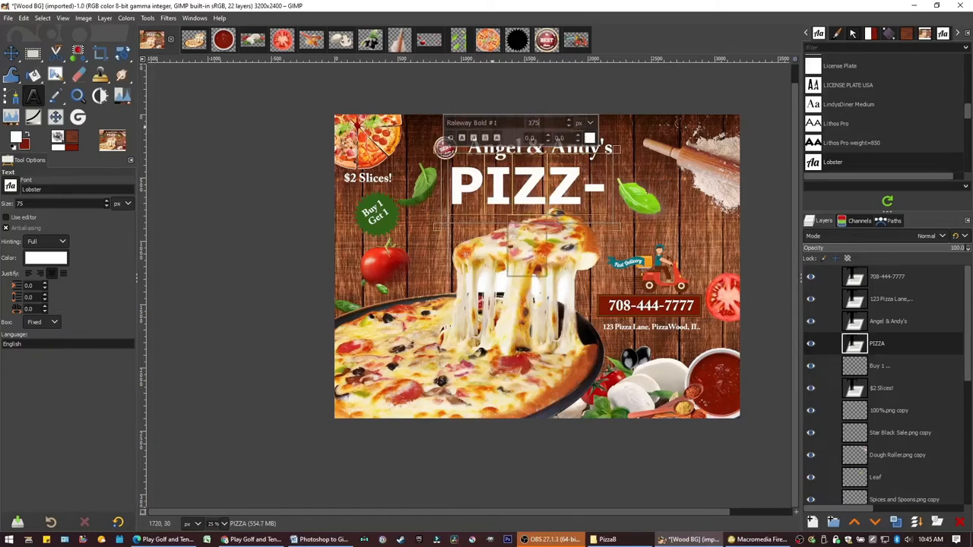
Type text while setting PIZZA in large Raleway Bold
text(Adobe Caslon P)
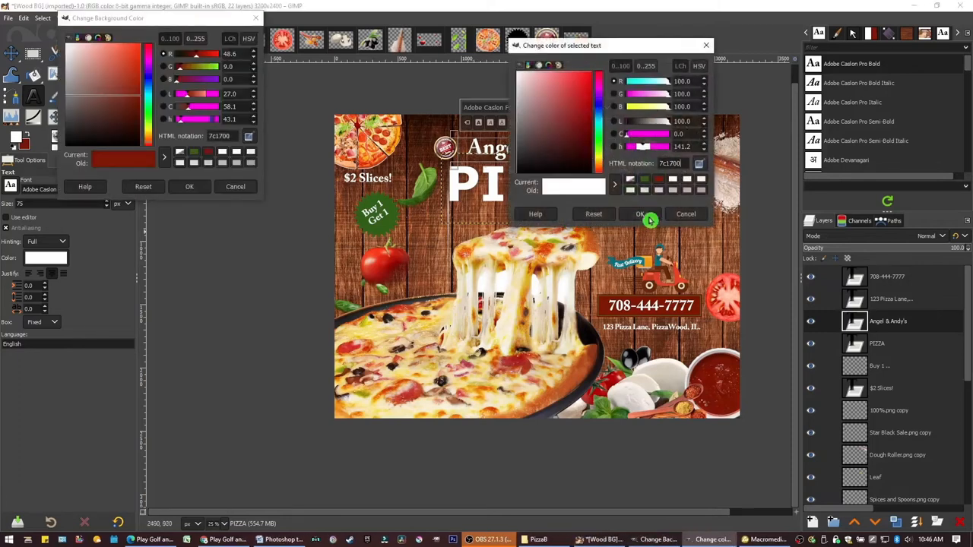
Confirm dark red for the ampersand and sample basil-leaf green for Andy's
click(640, 213)
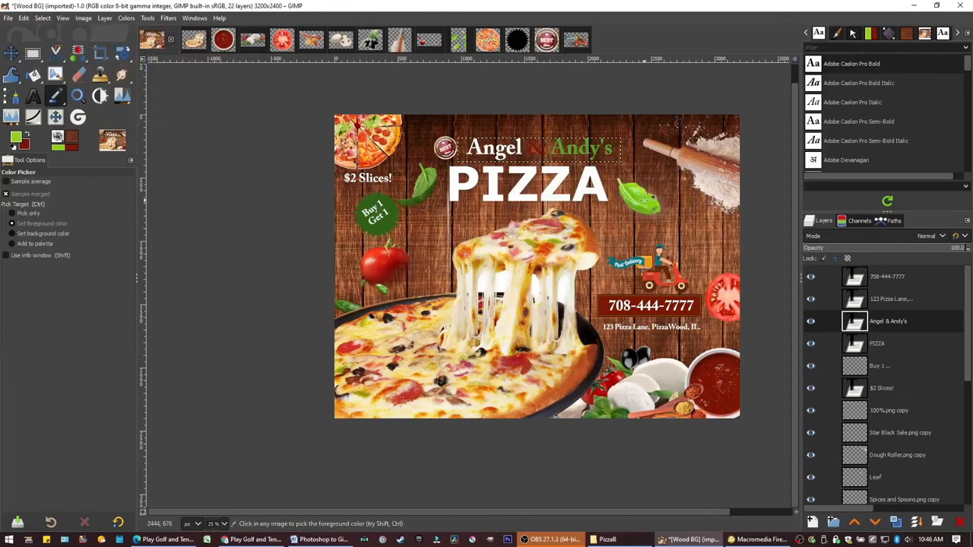
click(35, 97)
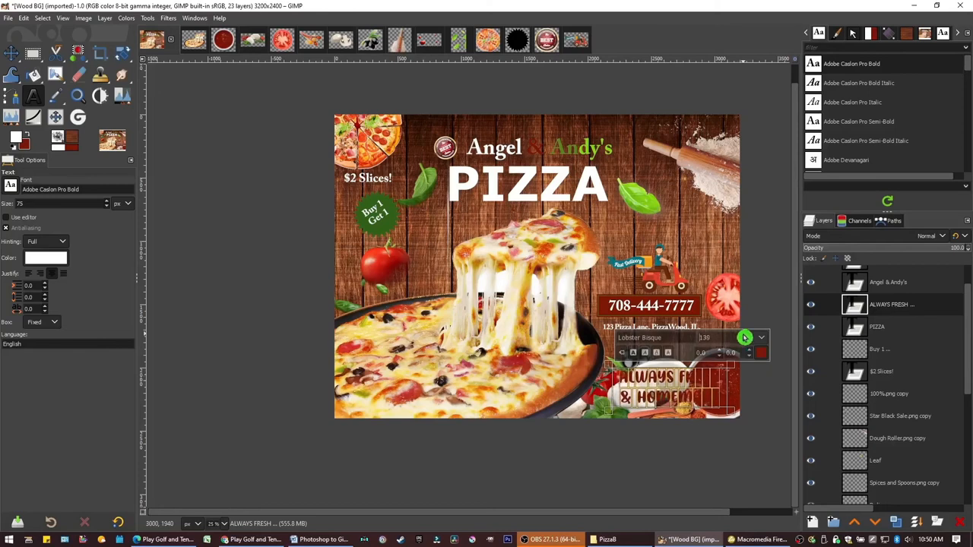
Set the ALWAYS FRESH slogan text colour to white
click(760, 352)
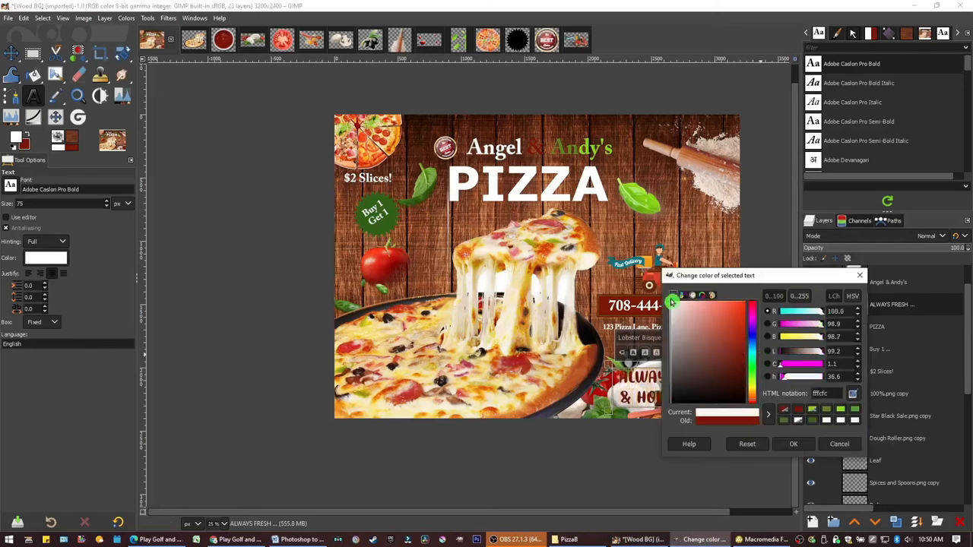
click(792, 444)
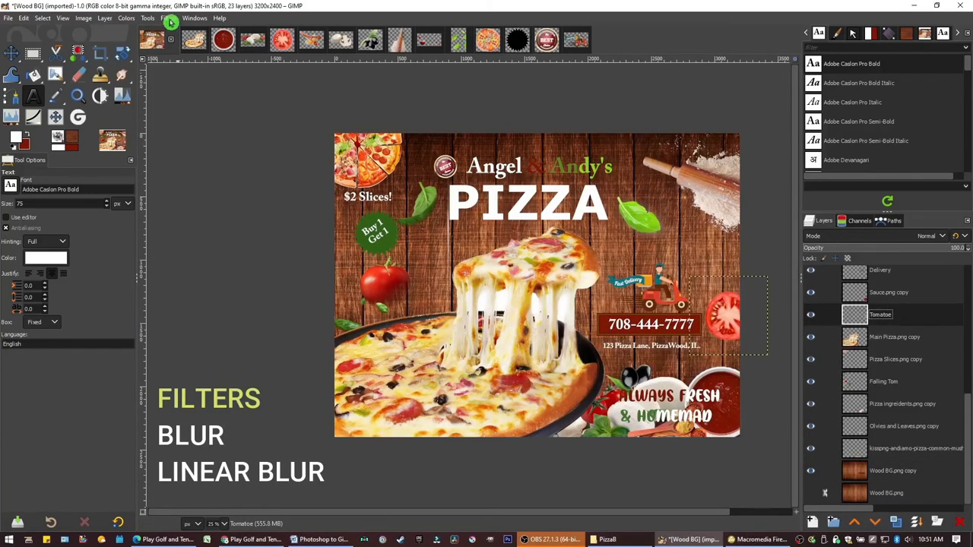
Apply a Linear Motion Blur streak to the tomato
click(158, 19)
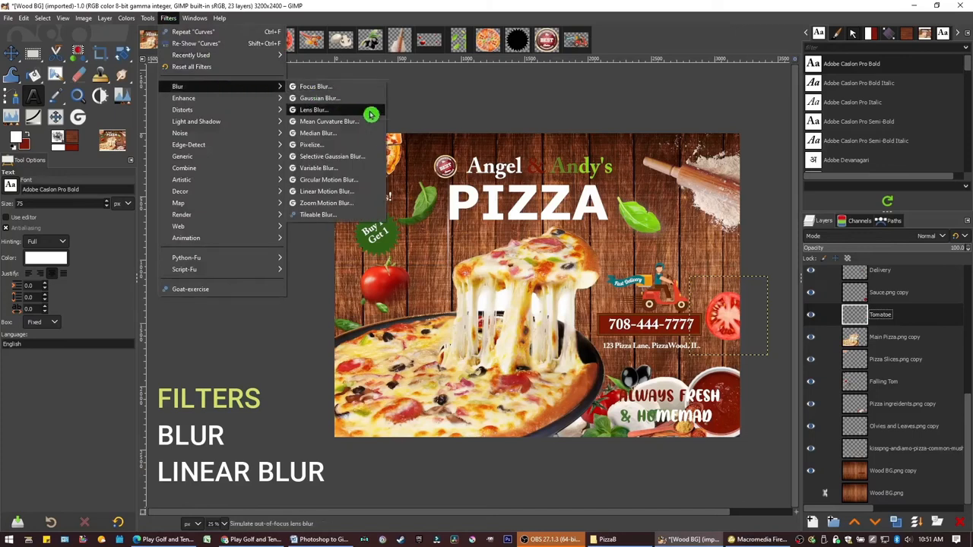
click(323, 191)
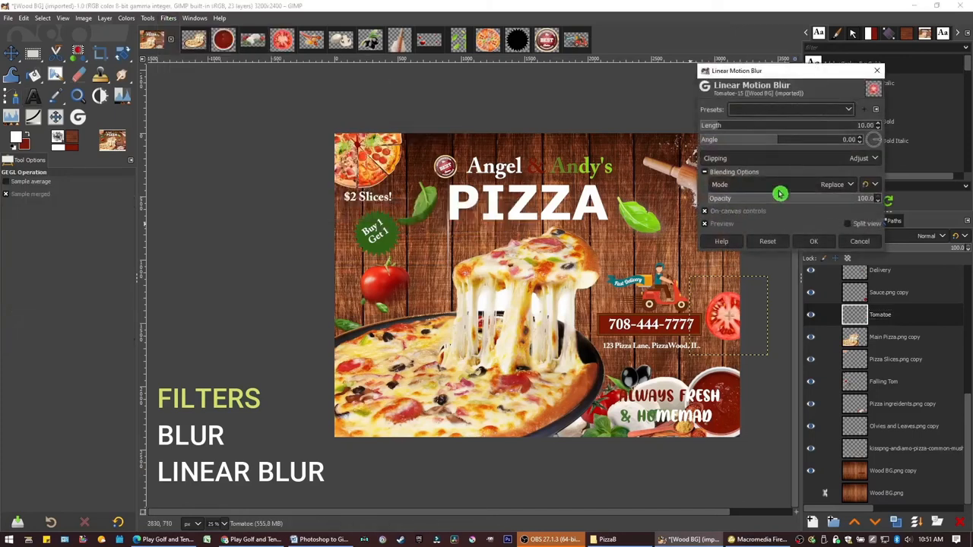
drag(779, 125, 794, 126)
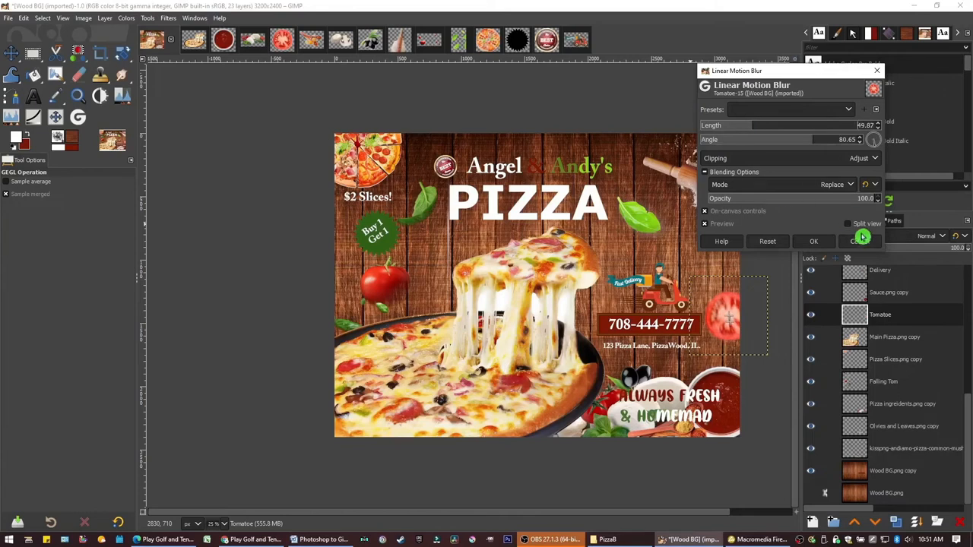
click(814, 241)
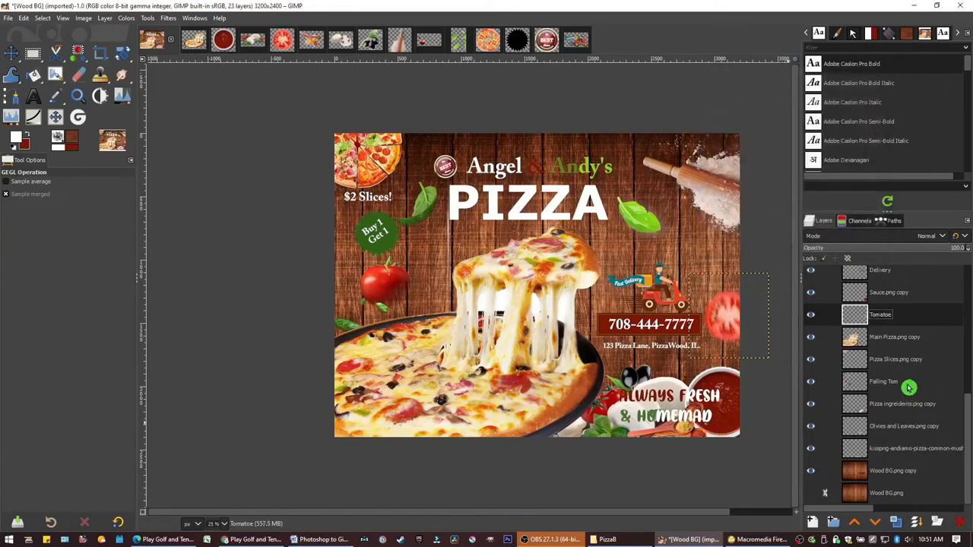
Apply a Linear Motion Blur streak to the basil leaf
click(154, 18)
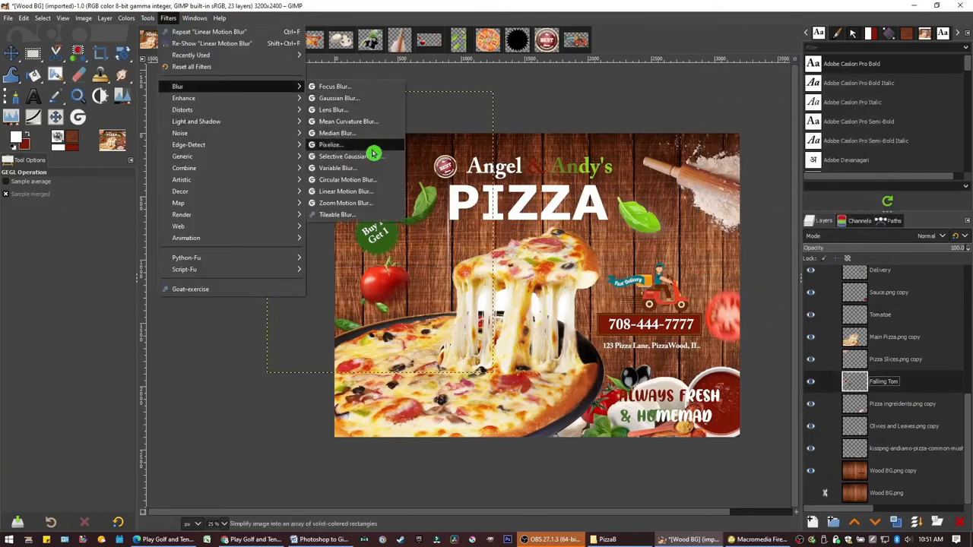
click(347, 191)
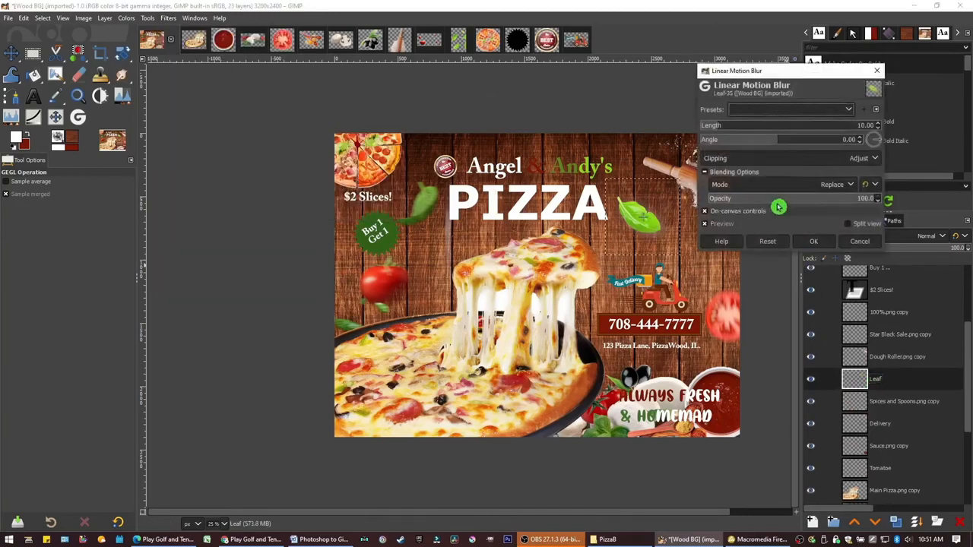
drag(779, 140, 797, 139)
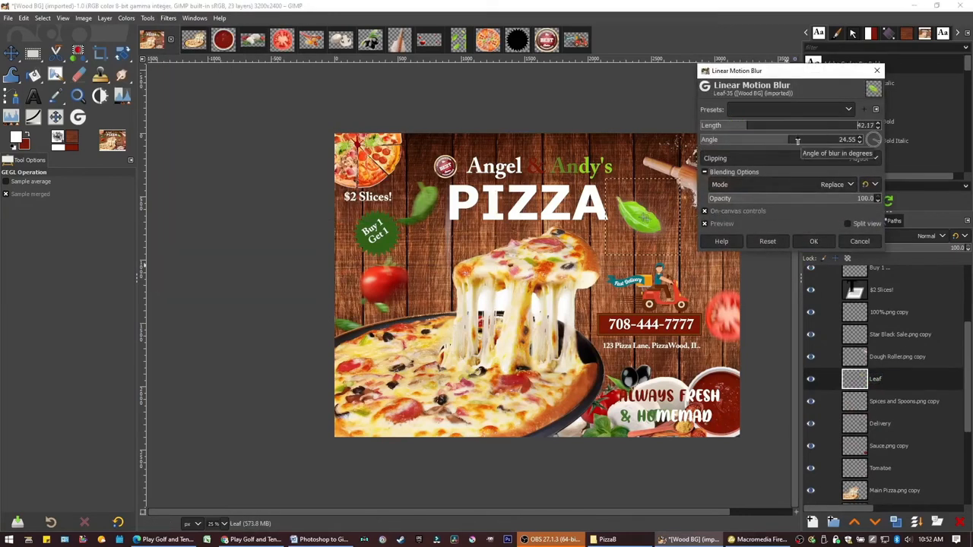
click(813, 241)
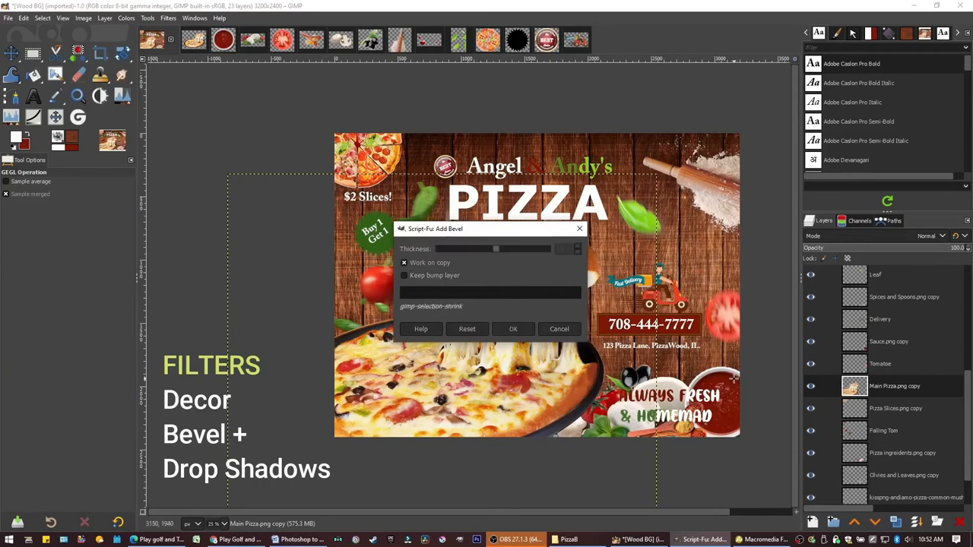
Confirm the bevel on the main pizza and the drop shadow on PIZZA
click(513, 329)
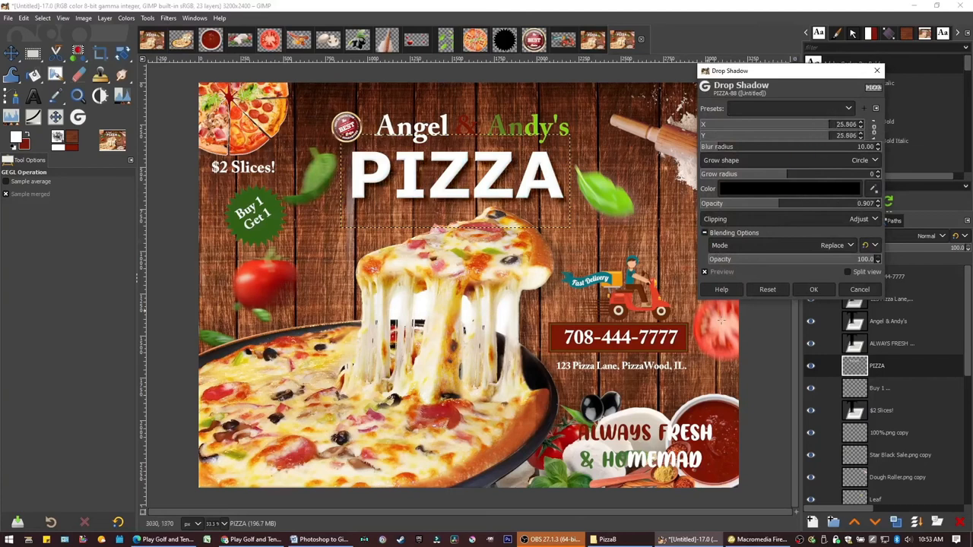
click(814, 289)
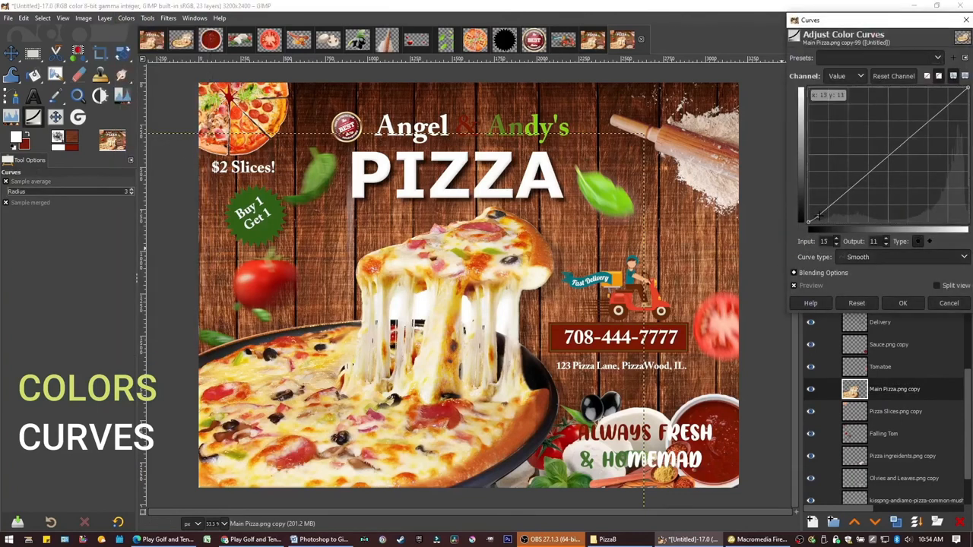
Apply an S-shaped Curves adjustment to the Main Pizza layer
drag(811, 217, 838, 200)
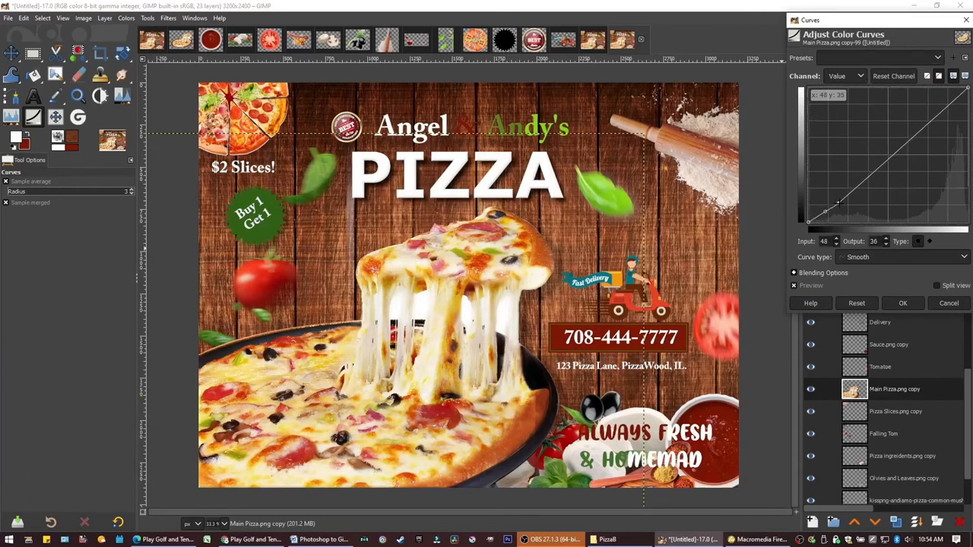
drag(839, 202, 886, 165)
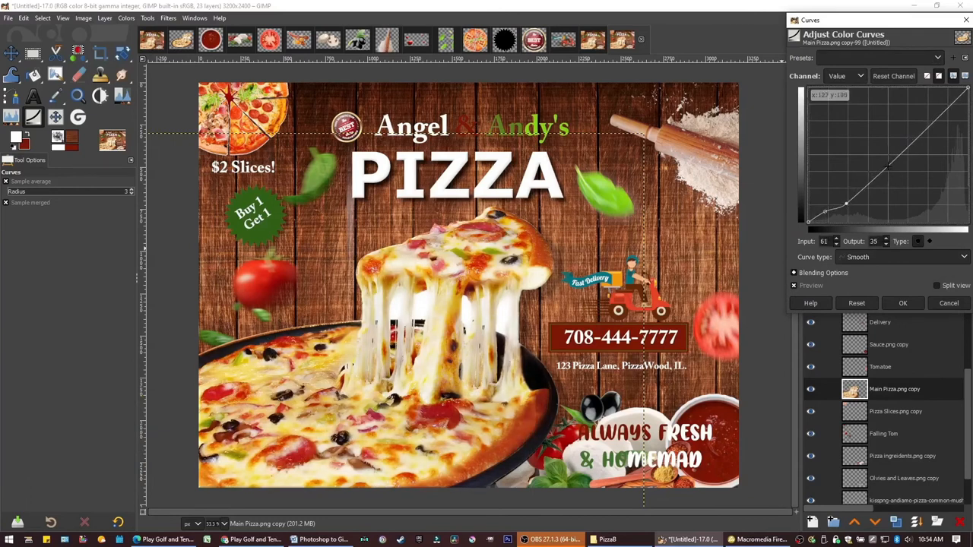
drag(888, 165, 950, 104)
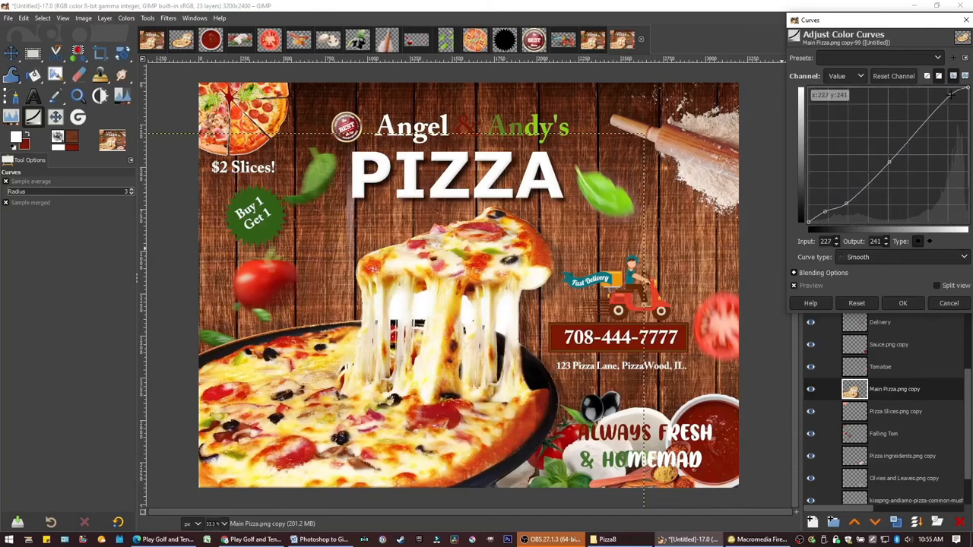
drag(948, 95, 966, 89)
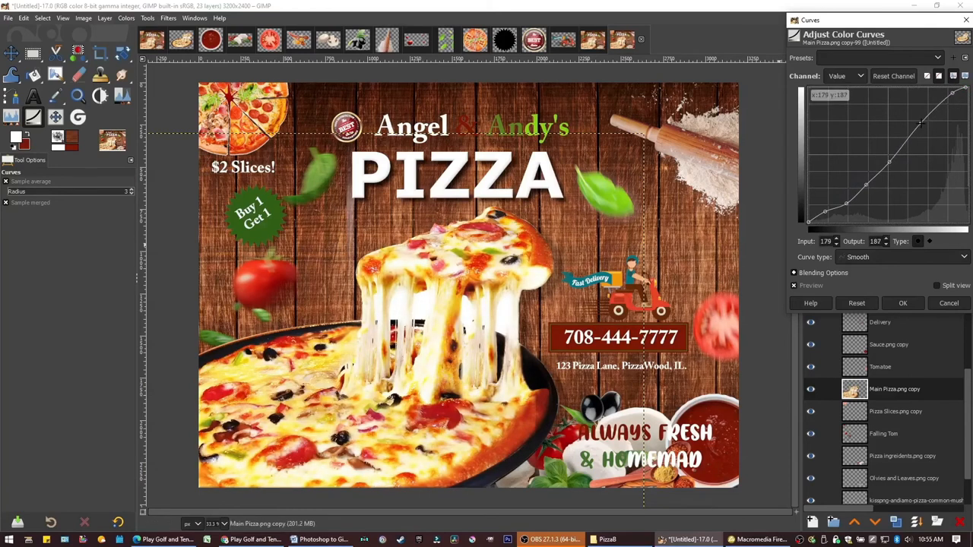
click(123, 20)
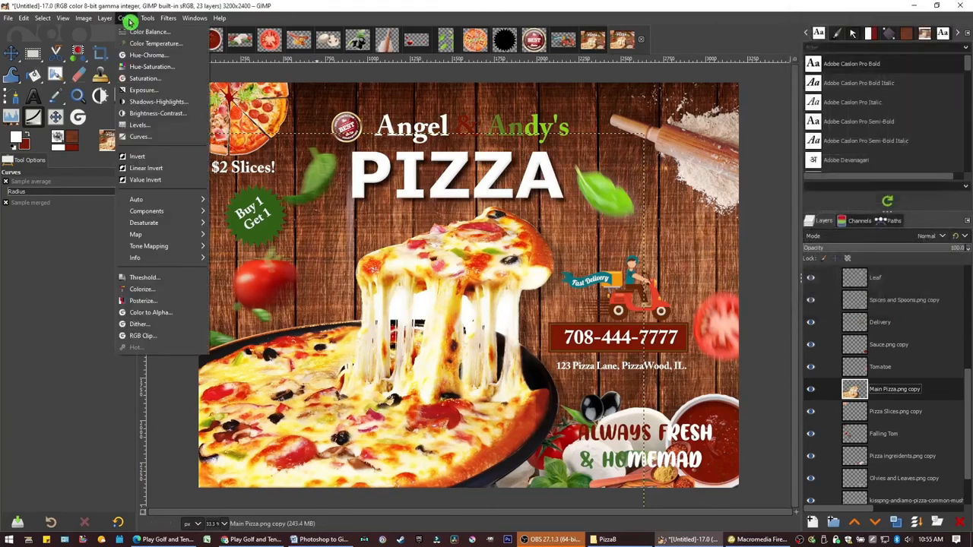
Shift the main pizza's hue and lightness, and drop-shadow the olives and leaves
click(155, 44)
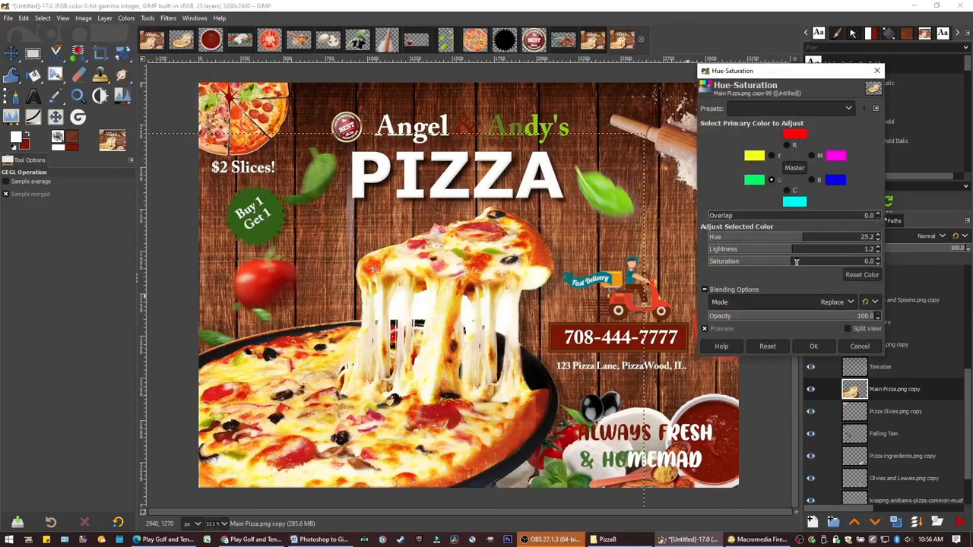
click(161, 19)
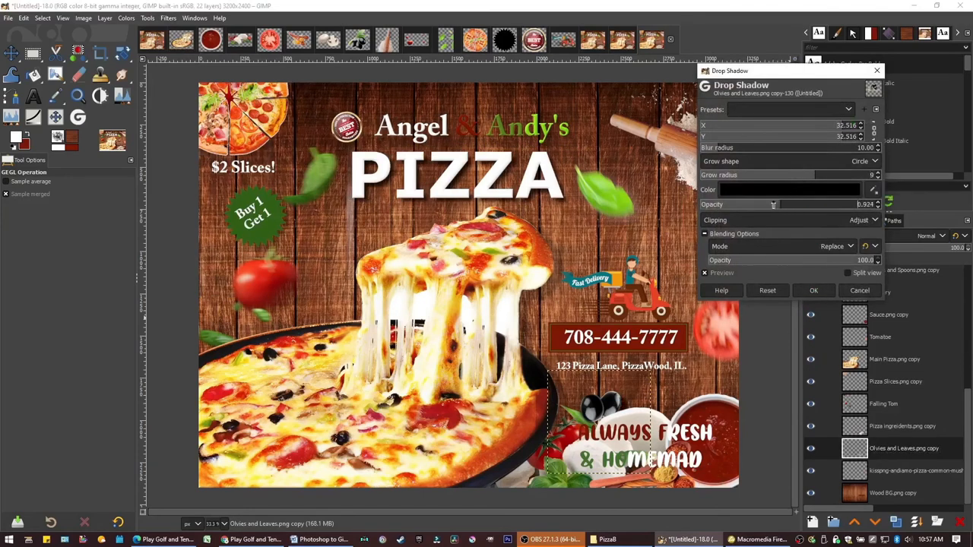
click(813, 290)
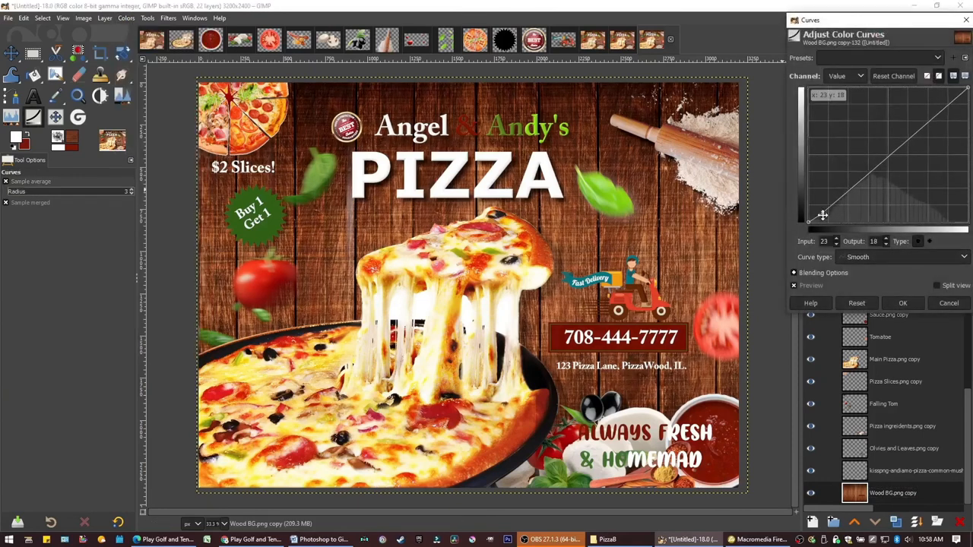
Drag the wood background's curve to darken its shadows and brighten its highlights
drag(822, 215, 965, 94)
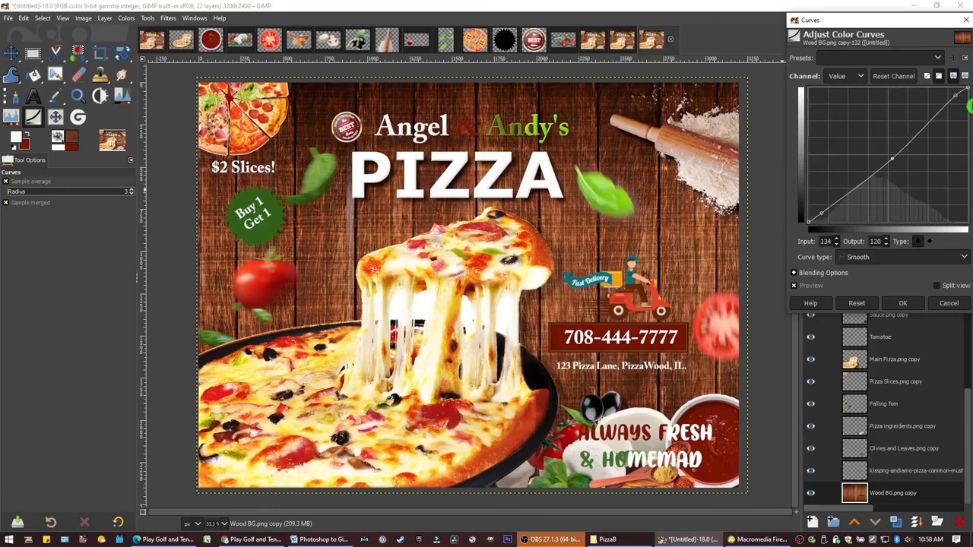
drag(891, 160, 934, 114)
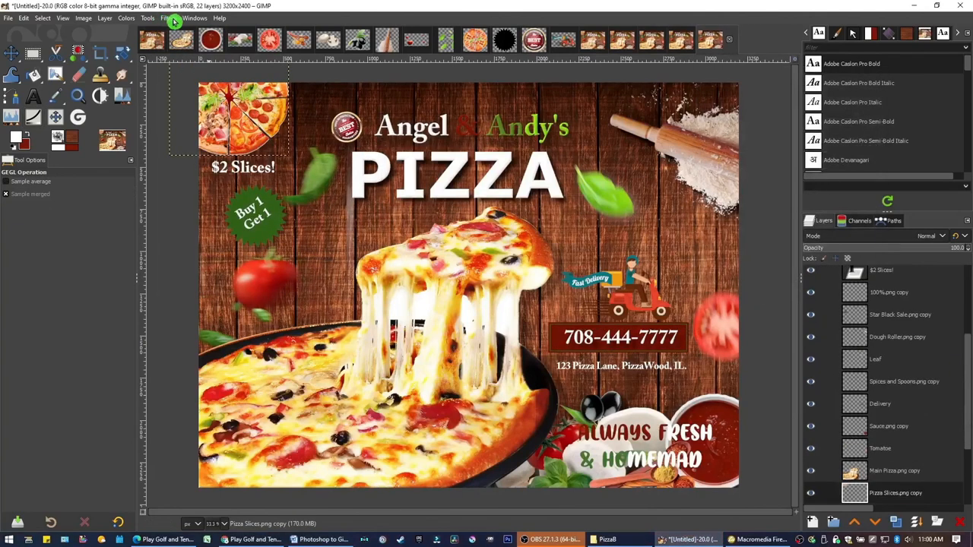
Add a Light and Shadow effect to the pizza slices, then begin Export As
click(153, 18)
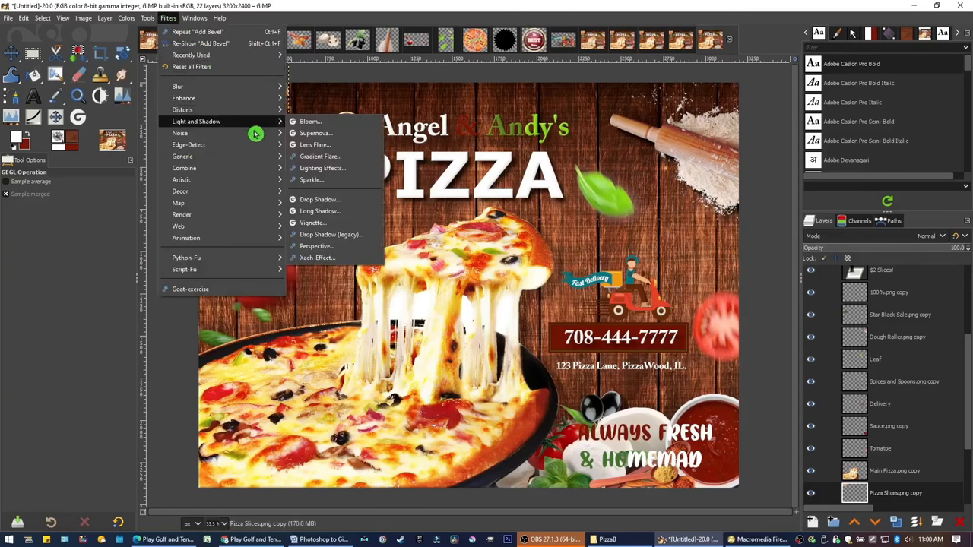
click(319, 199)
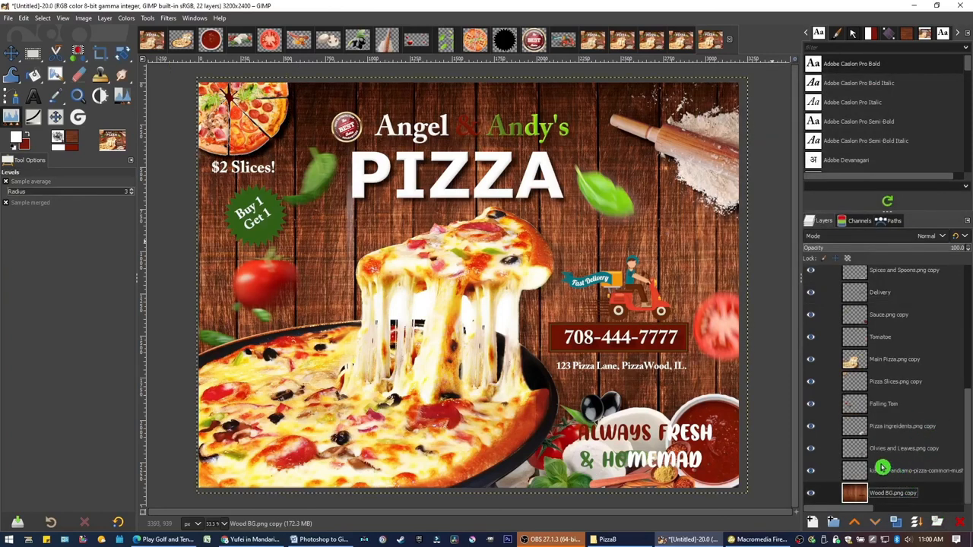
click(9, 18)
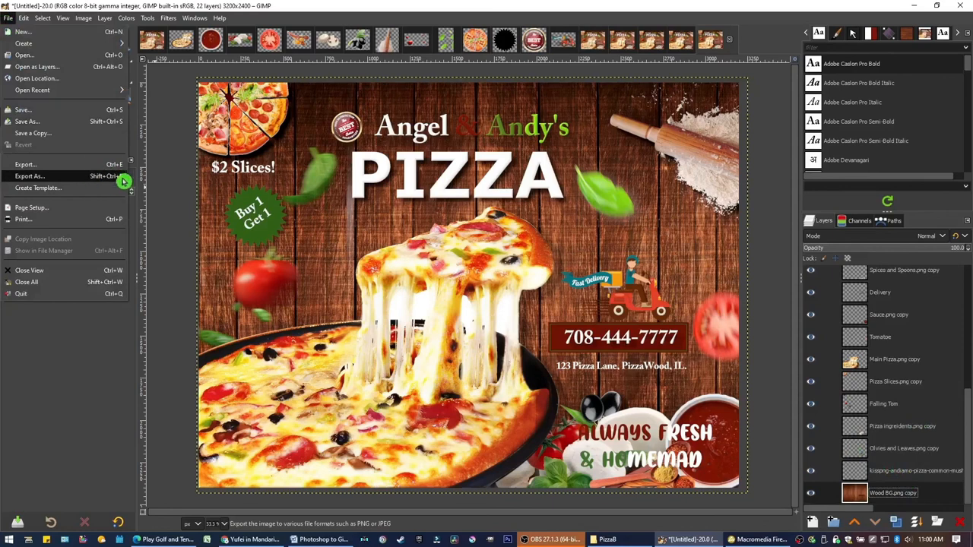
click(28, 176)
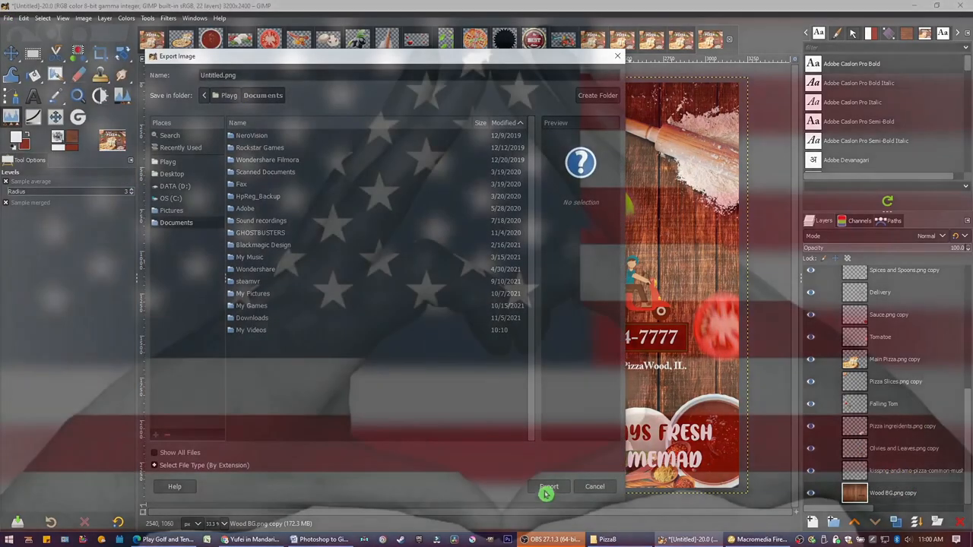